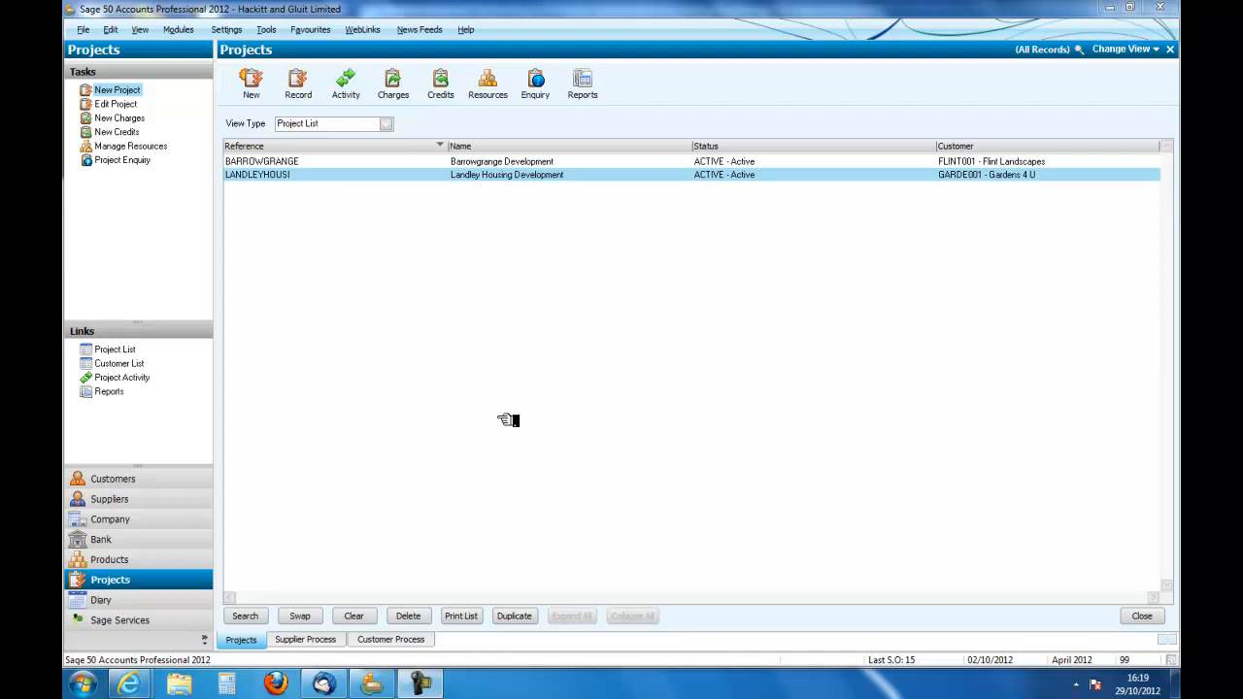
pyautogui.moveTo(504, 420)
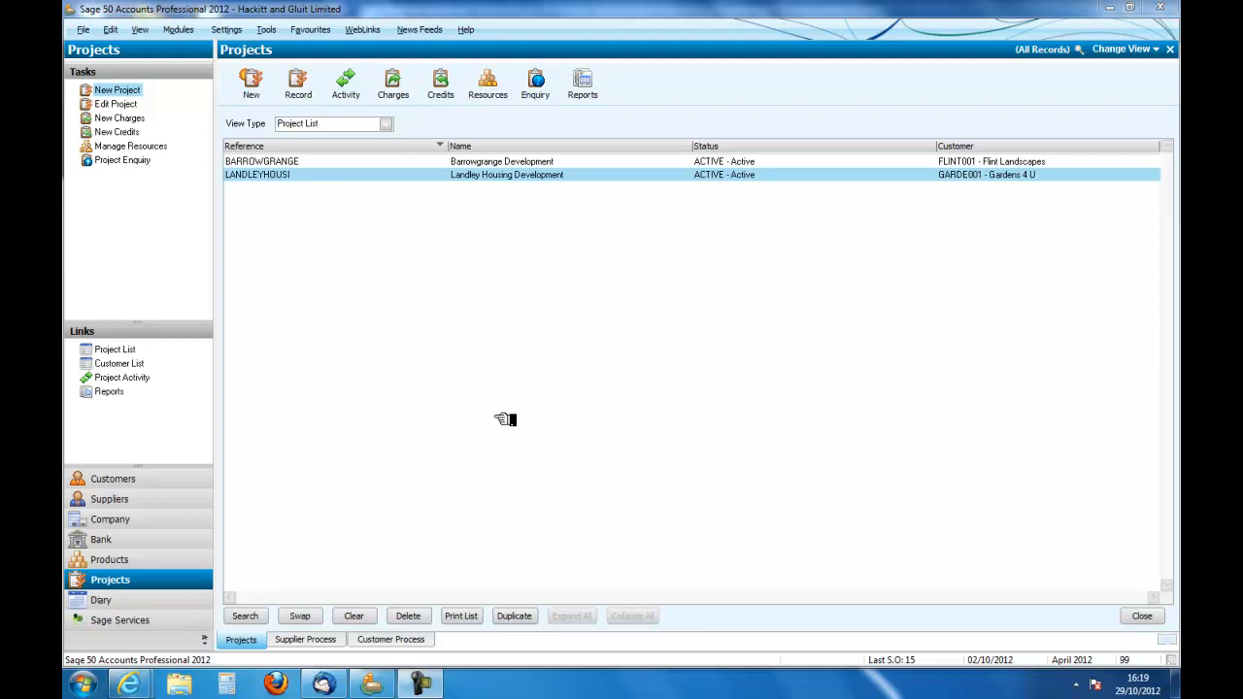
pyautogui.moveTo(514, 418)
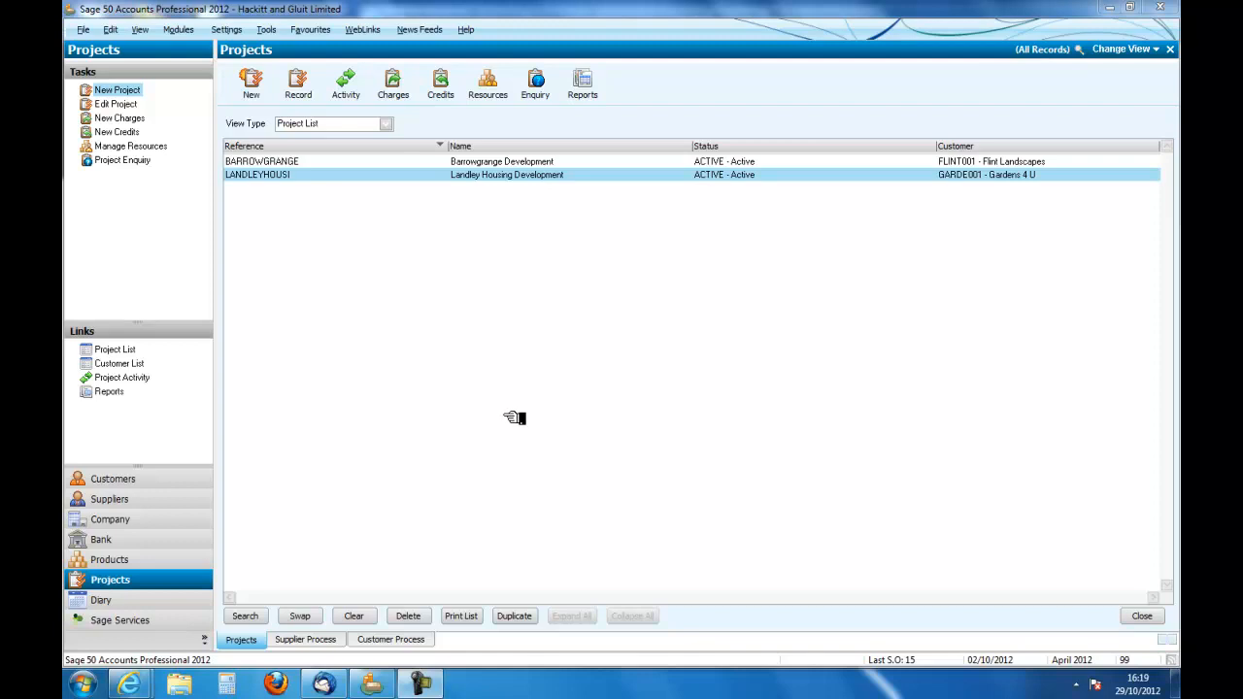
pyautogui.moveTo(382, 444)
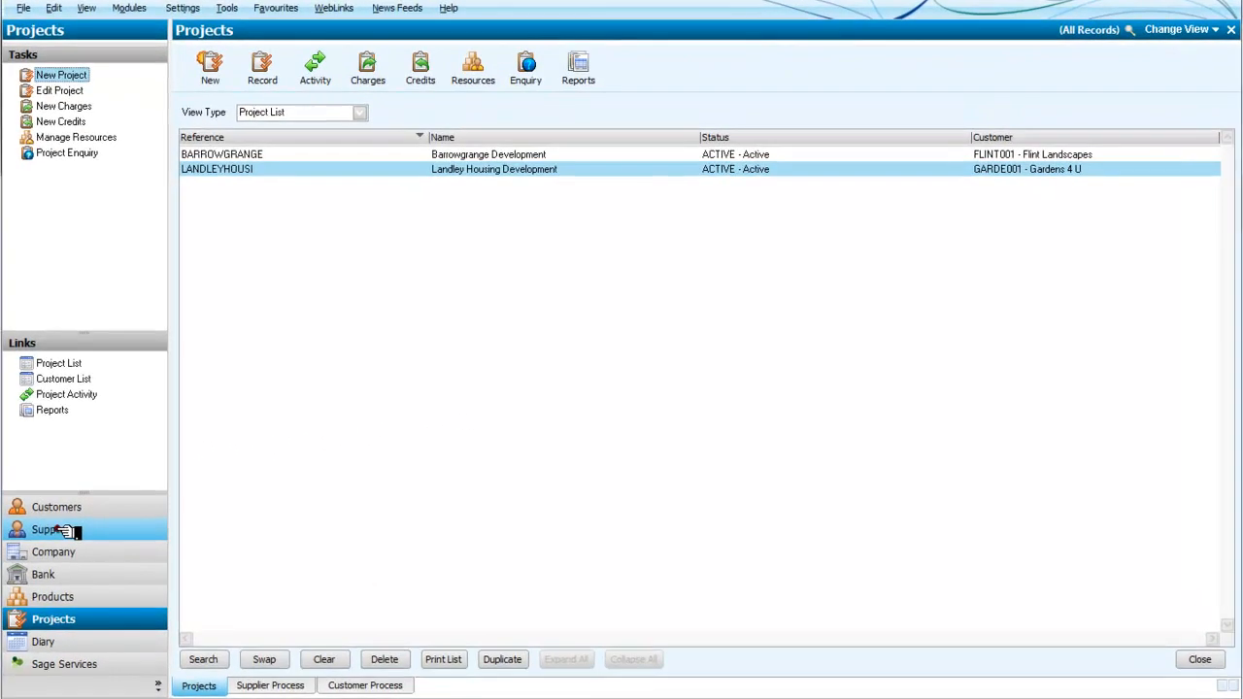
# Step: Open Batch Supplier Invoices from the Suppliers area, with the supplier list showing Forest Timber
pyautogui.click(55, 529)
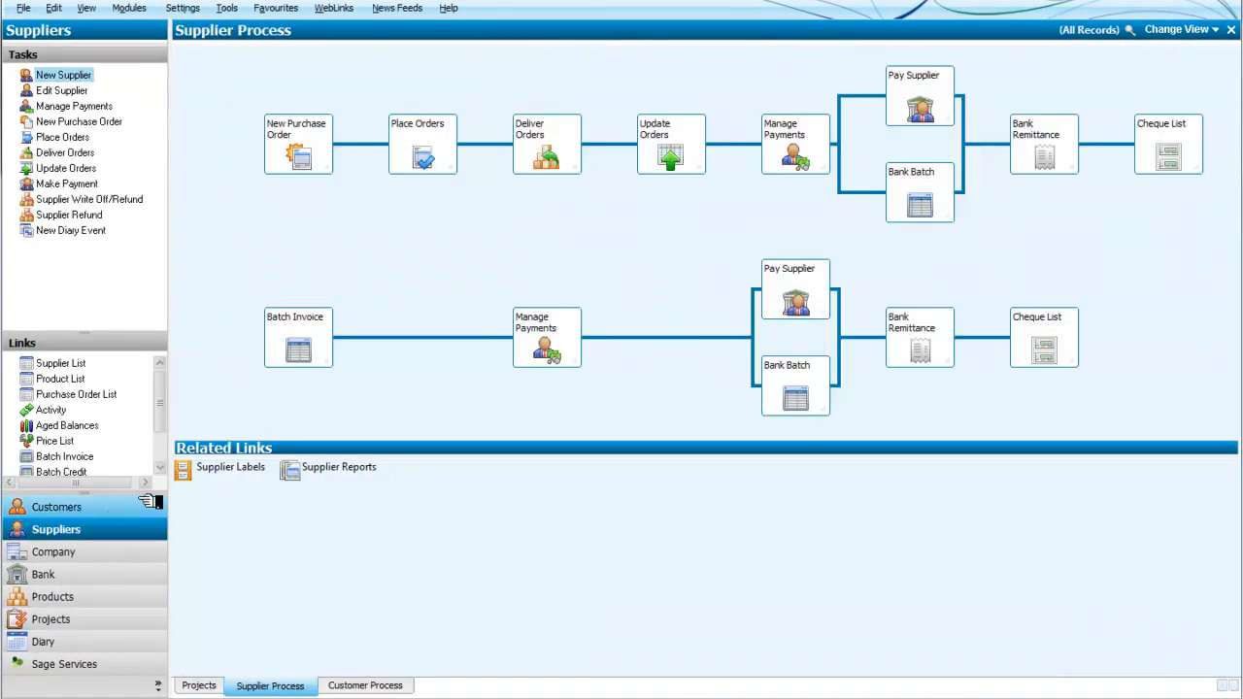
pyautogui.moveTo(267, 345)
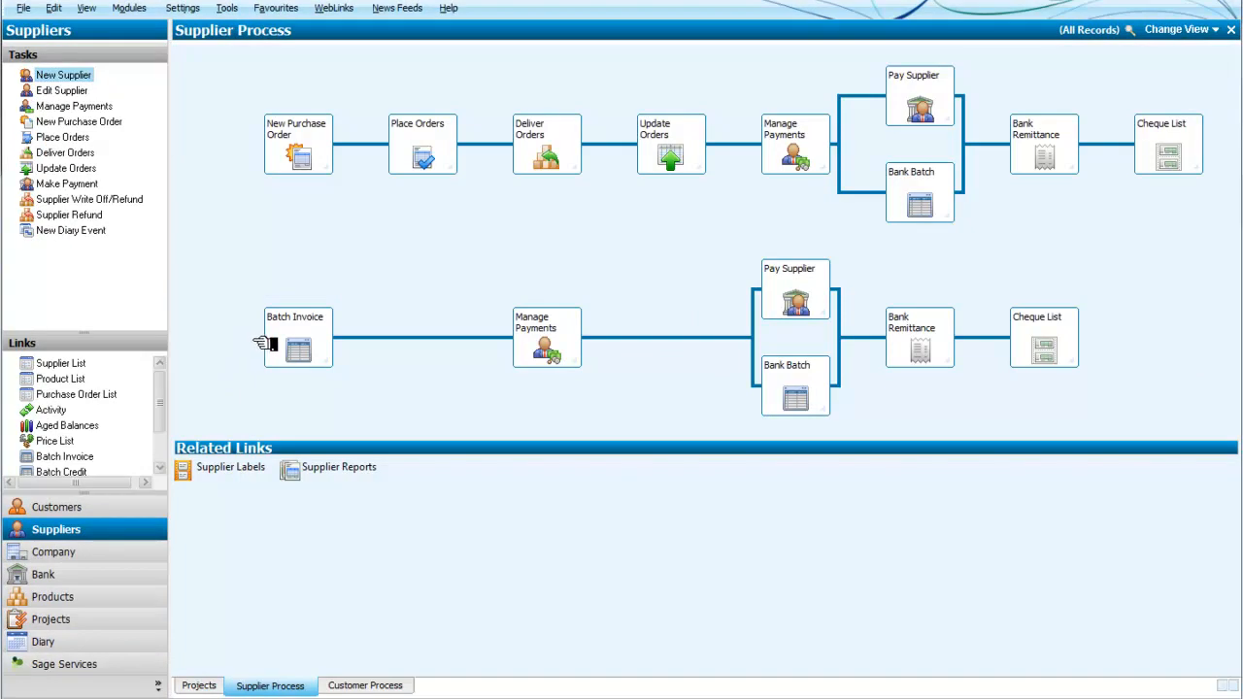
pyautogui.click(298, 347)
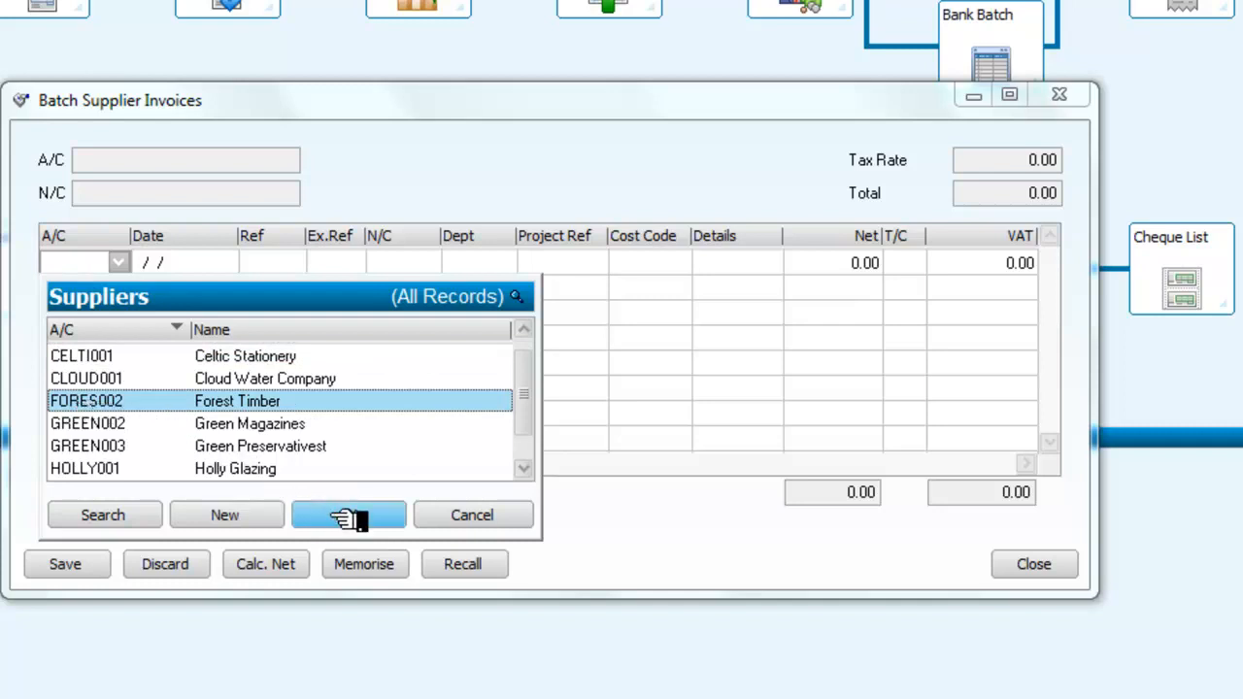
# Step: Start the first invoice line for Forest Timber with reference 1255 and extra reference 12
pyautogui.click(347, 515)
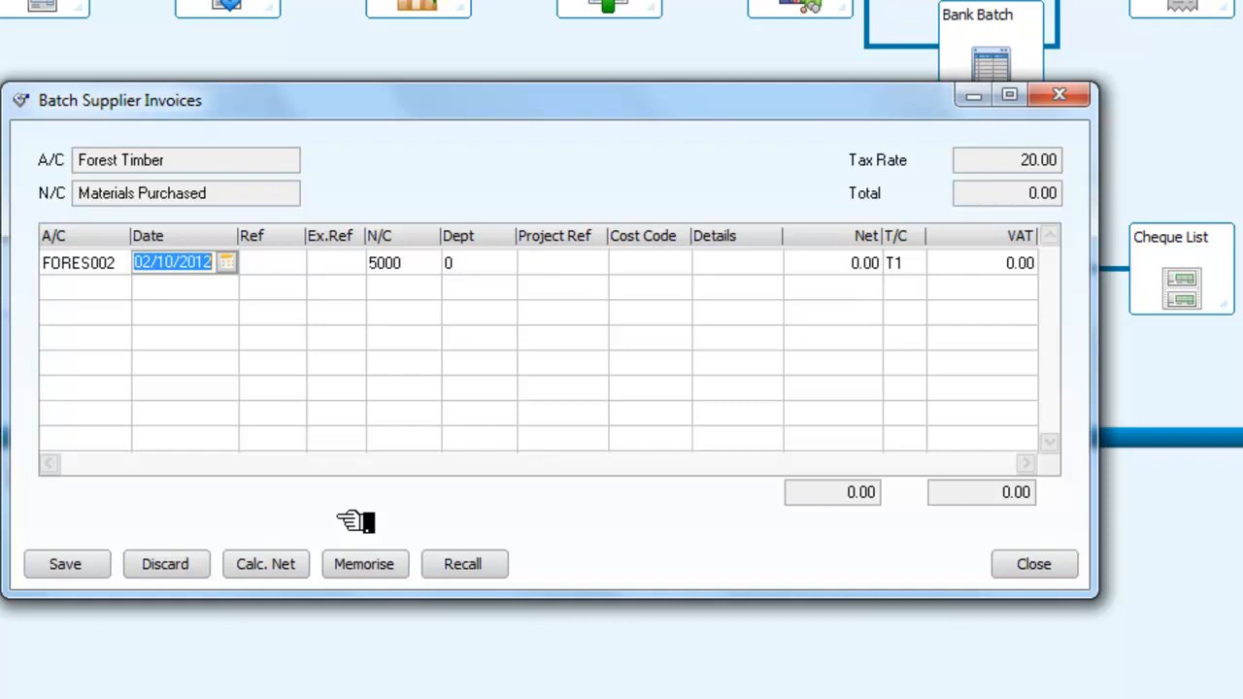
pyautogui.write('1255')
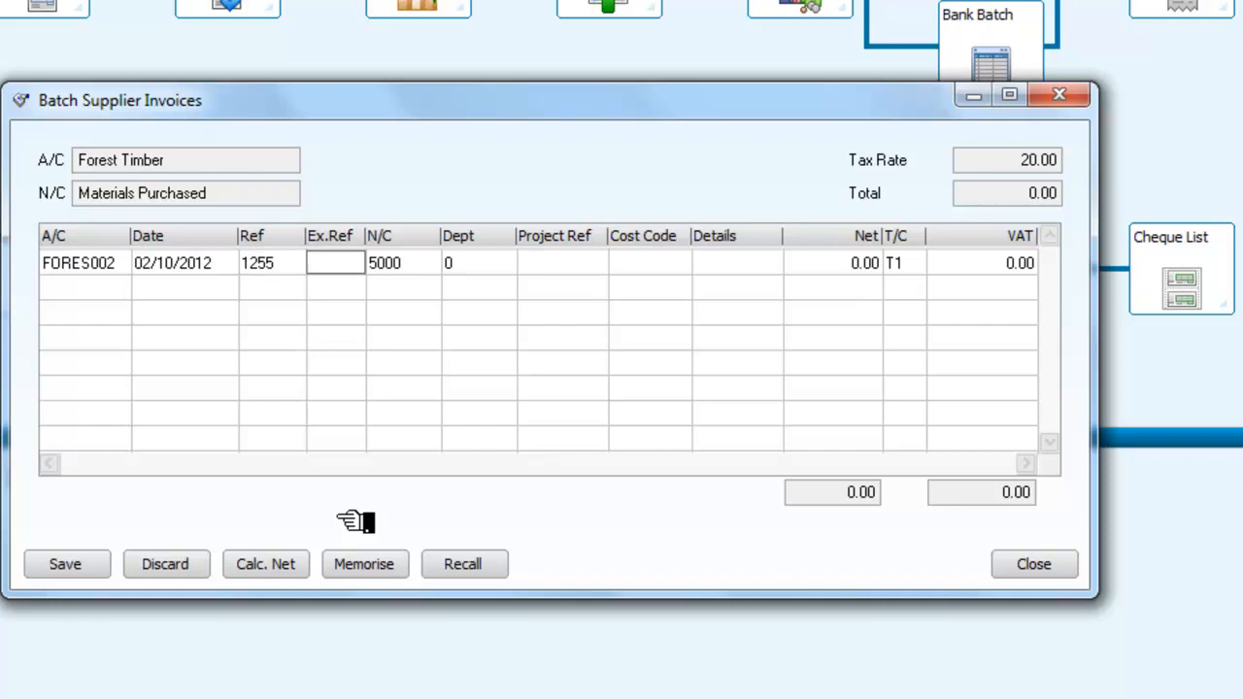
pyautogui.write('12')
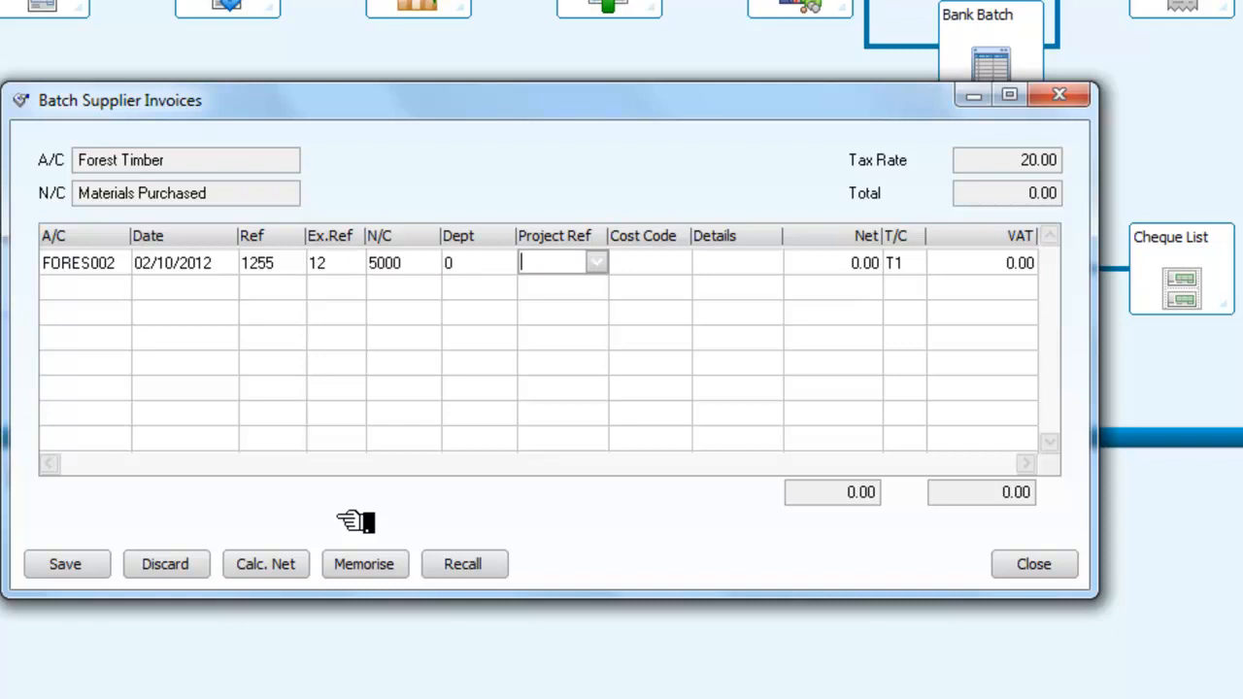
pyautogui.moveTo(420, 457)
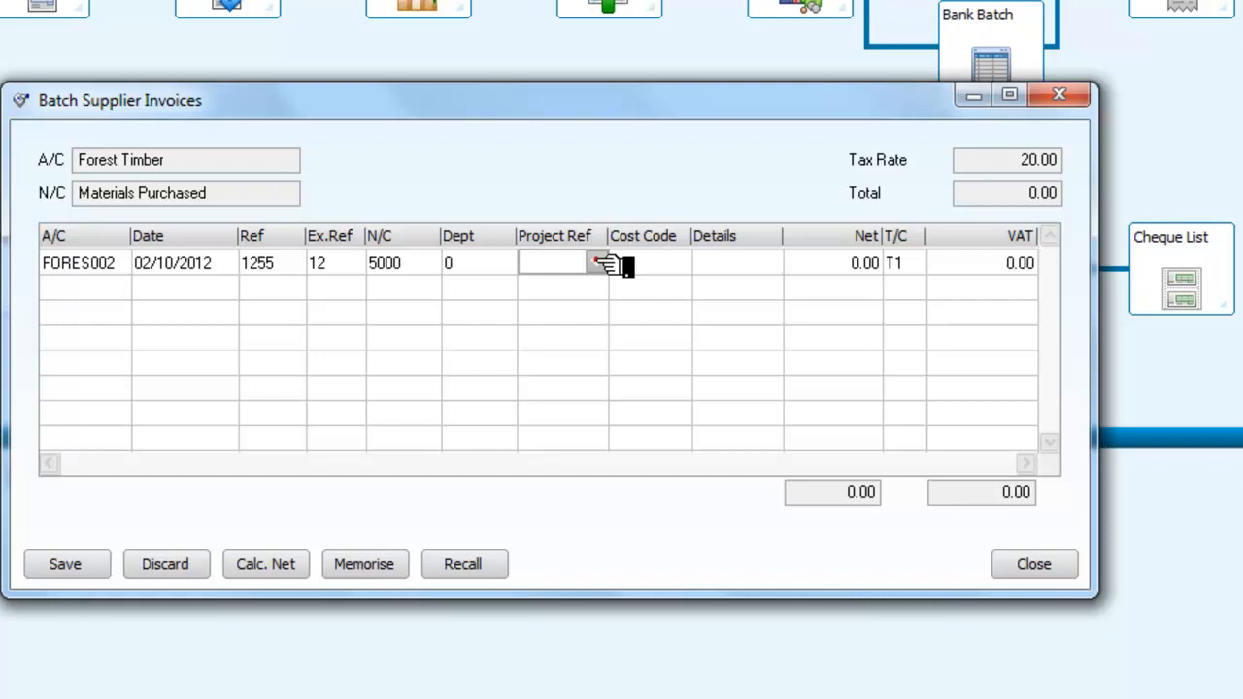
# Step: Charge the line to Barrowgrange Development, cost code MAT1, Timber Oak, net 250.00
pyautogui.click(596, 262)
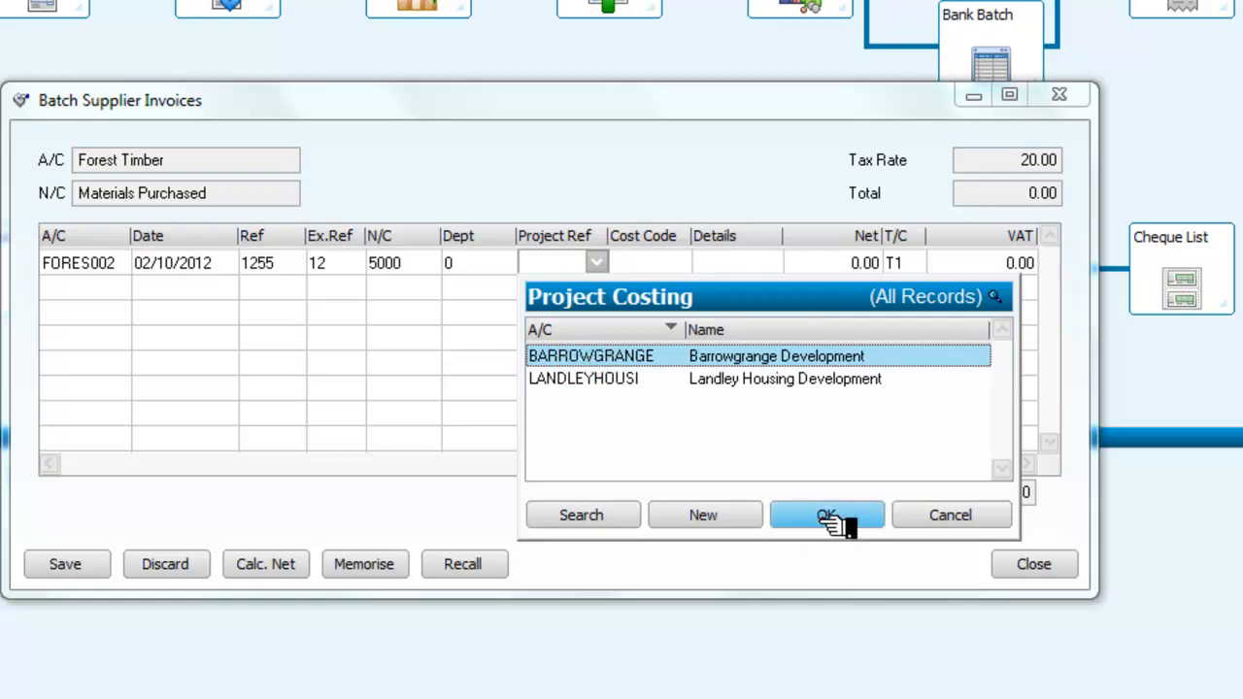
pyautogui.click(828, 515)
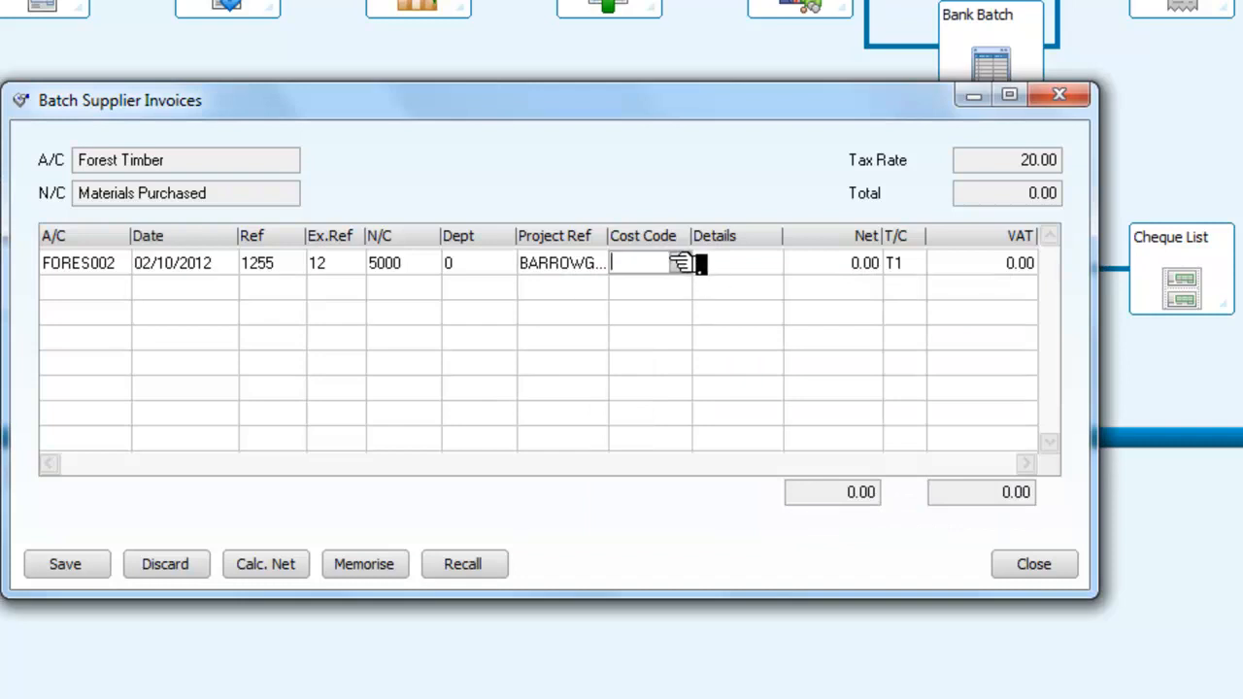
pyautogui.click(679, 263)
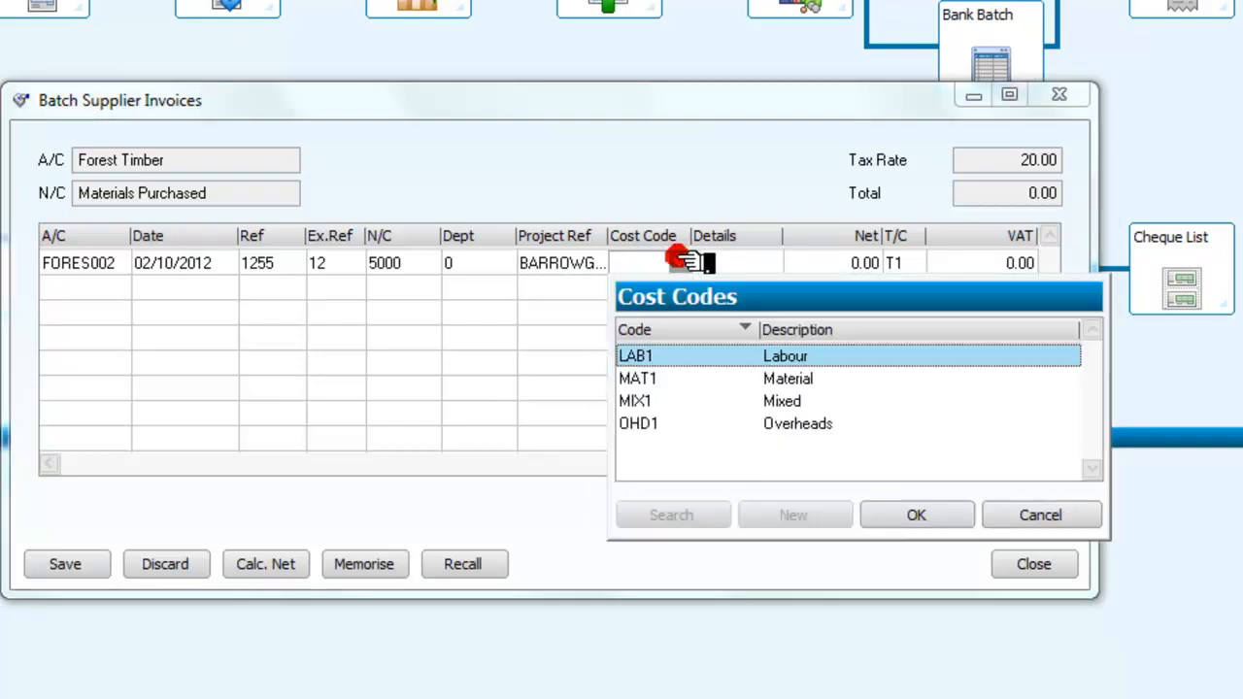
pyautogui.moveTo(680, 262)
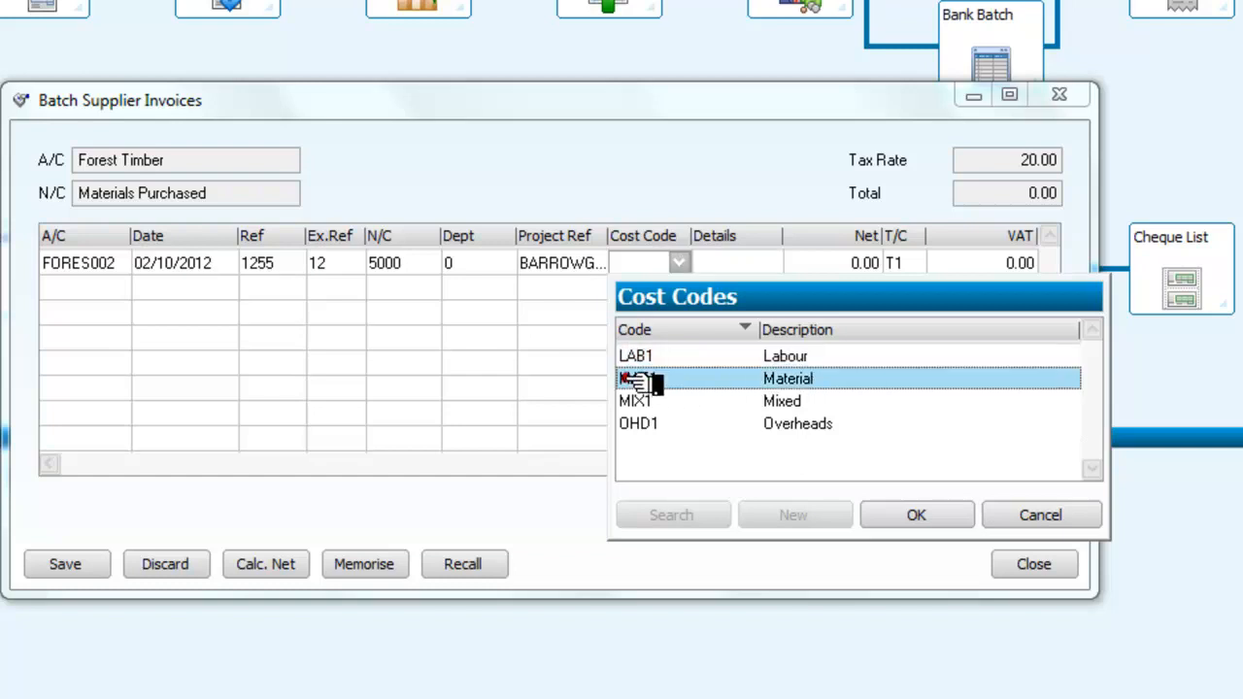
pyautogui.click(1039, 515)
pyautogui.write('Timber Oak')
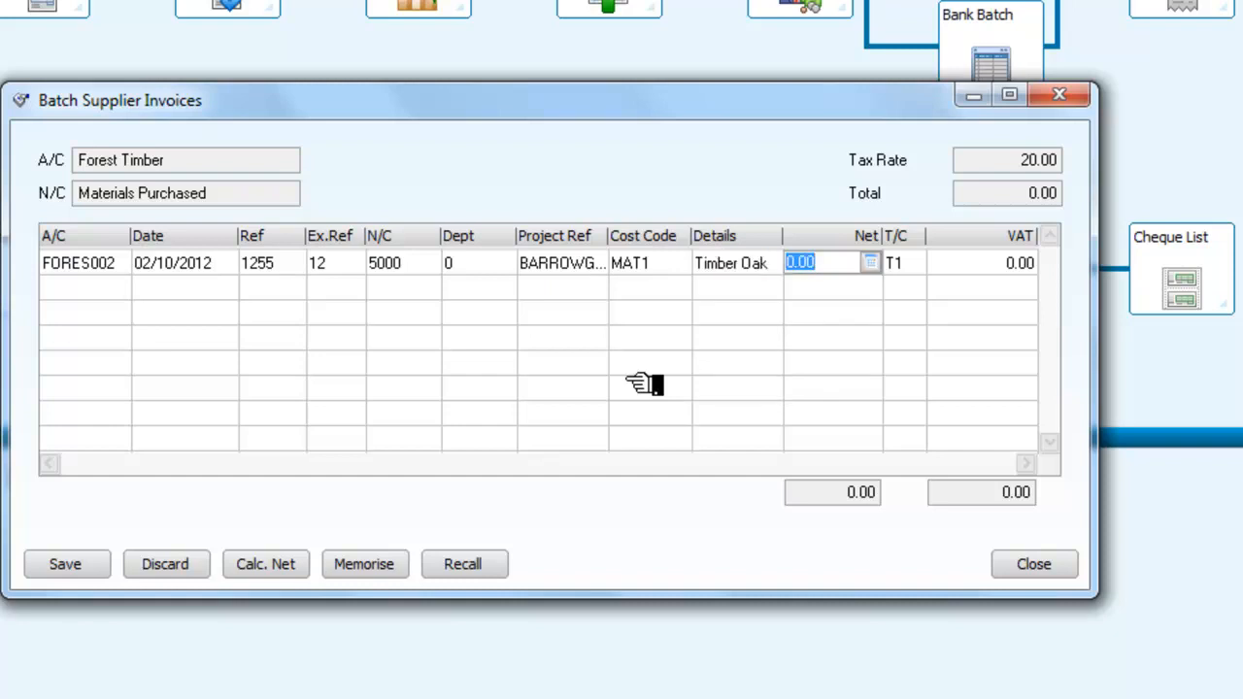
pyautogui.write('250')
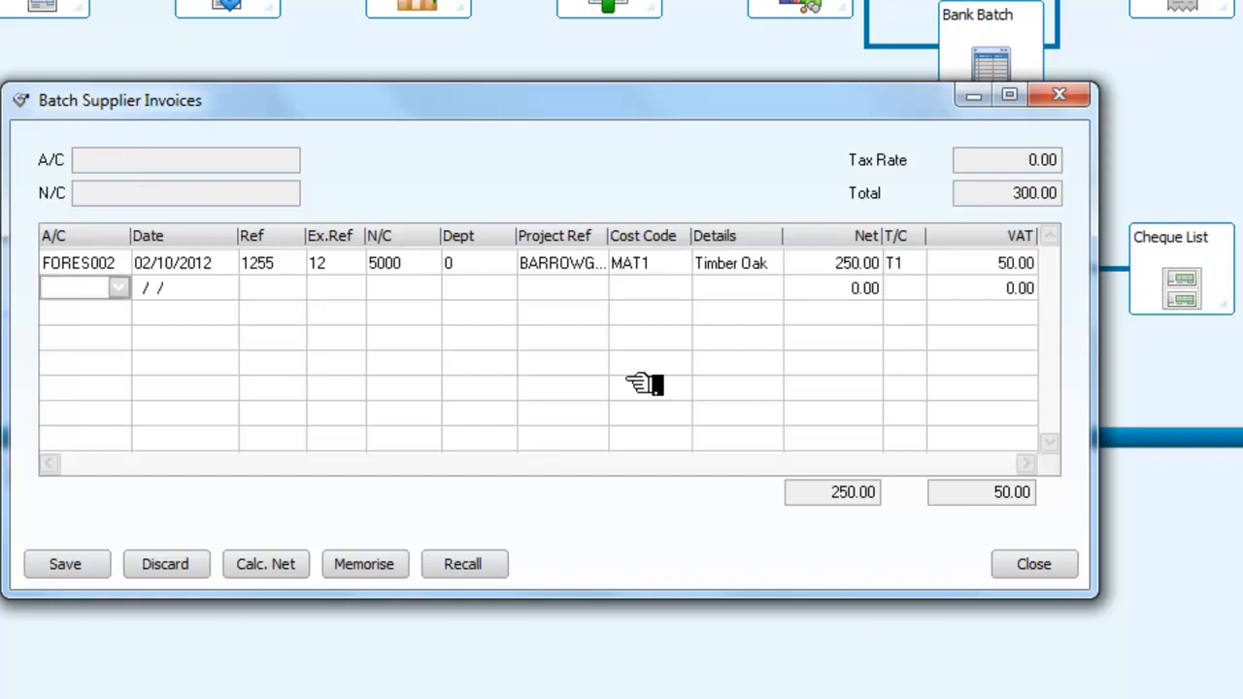
pyautogui.moveTo(238, 330)
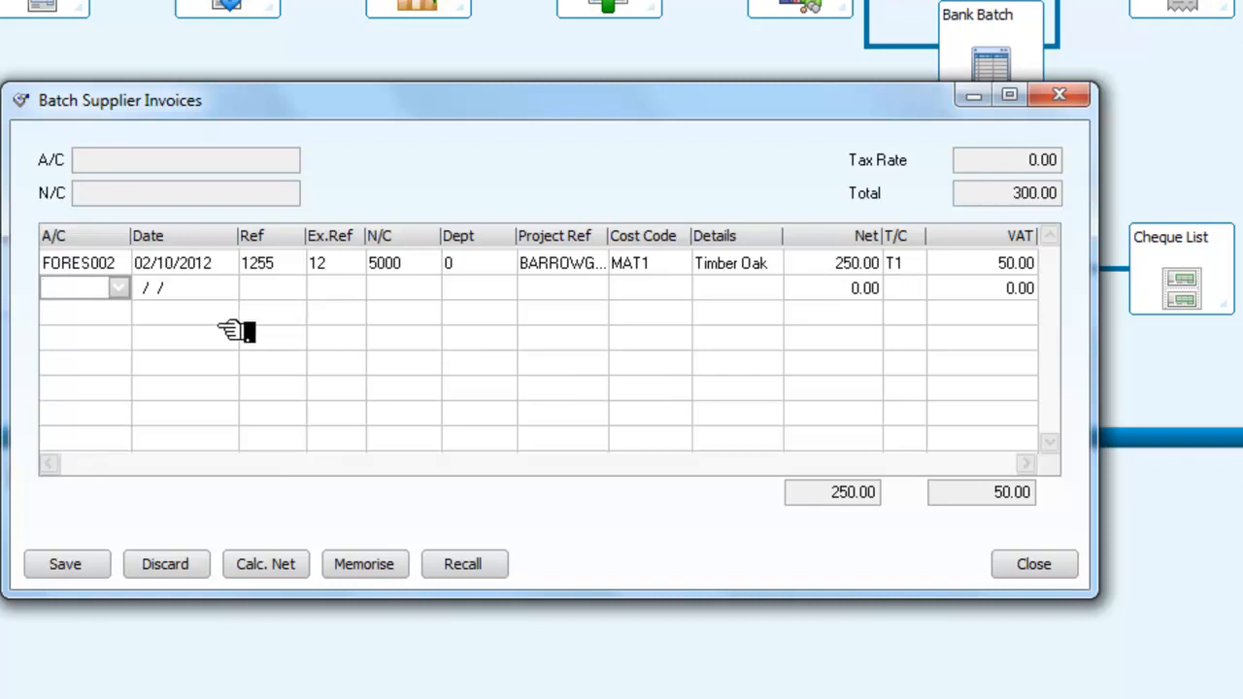
# Step: Add a second Forest Timber line with reference 1256 and extra reference 12
pyautogui.click(119, 287)
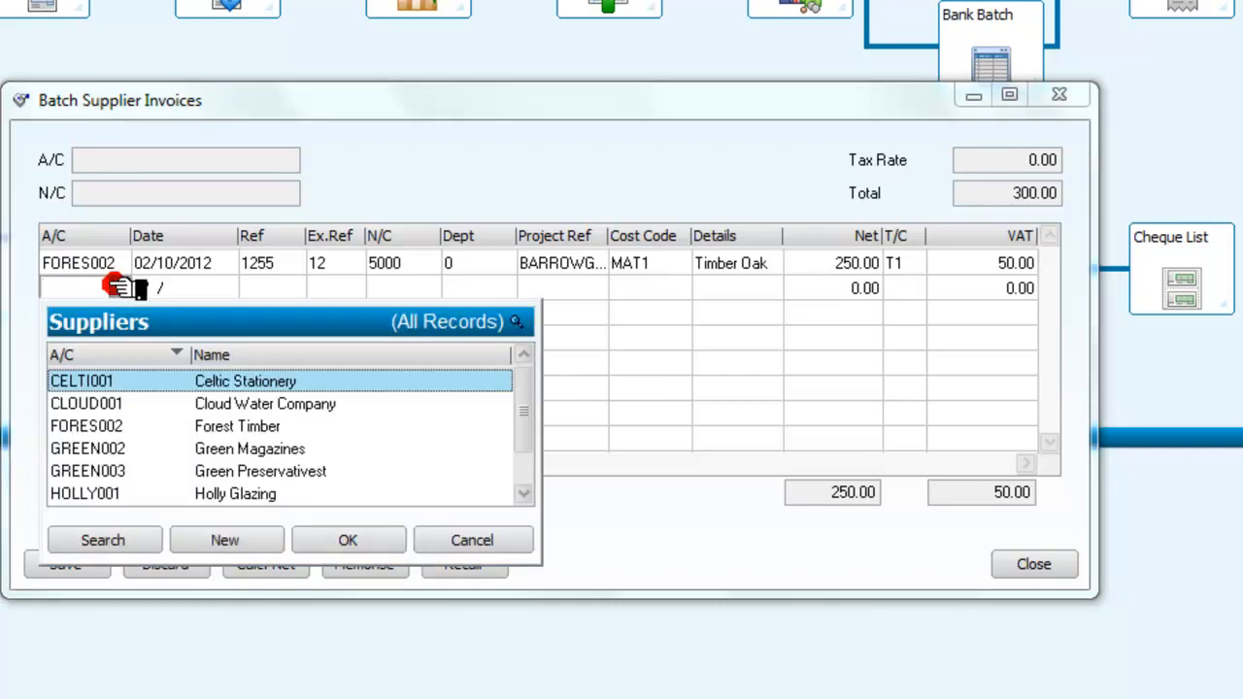
pyautogui.click(87, 427)
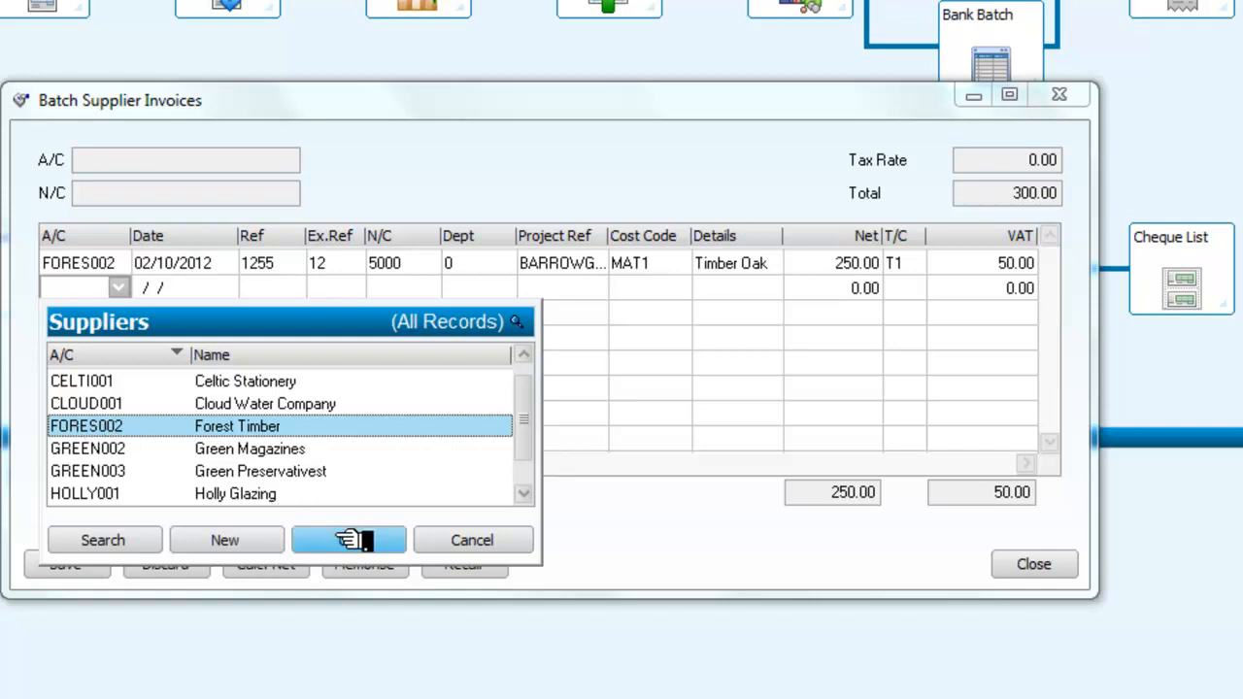
pyautogui.click(348, 540)
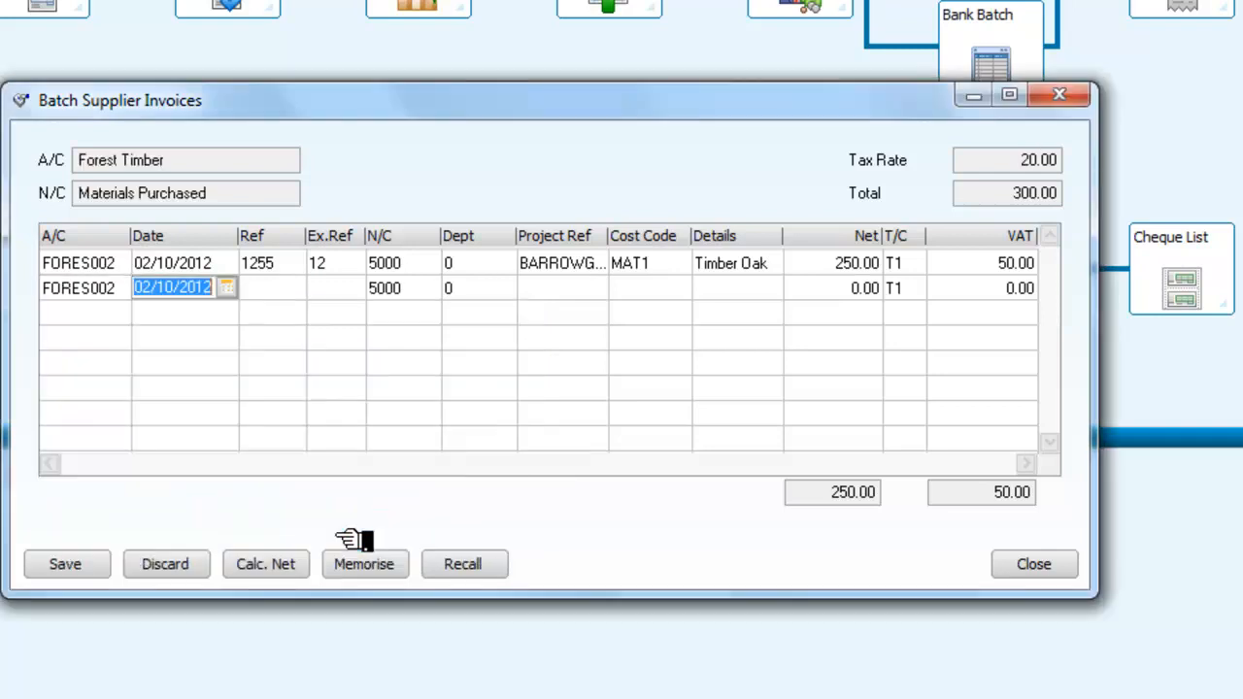
pyautogui.write('12')
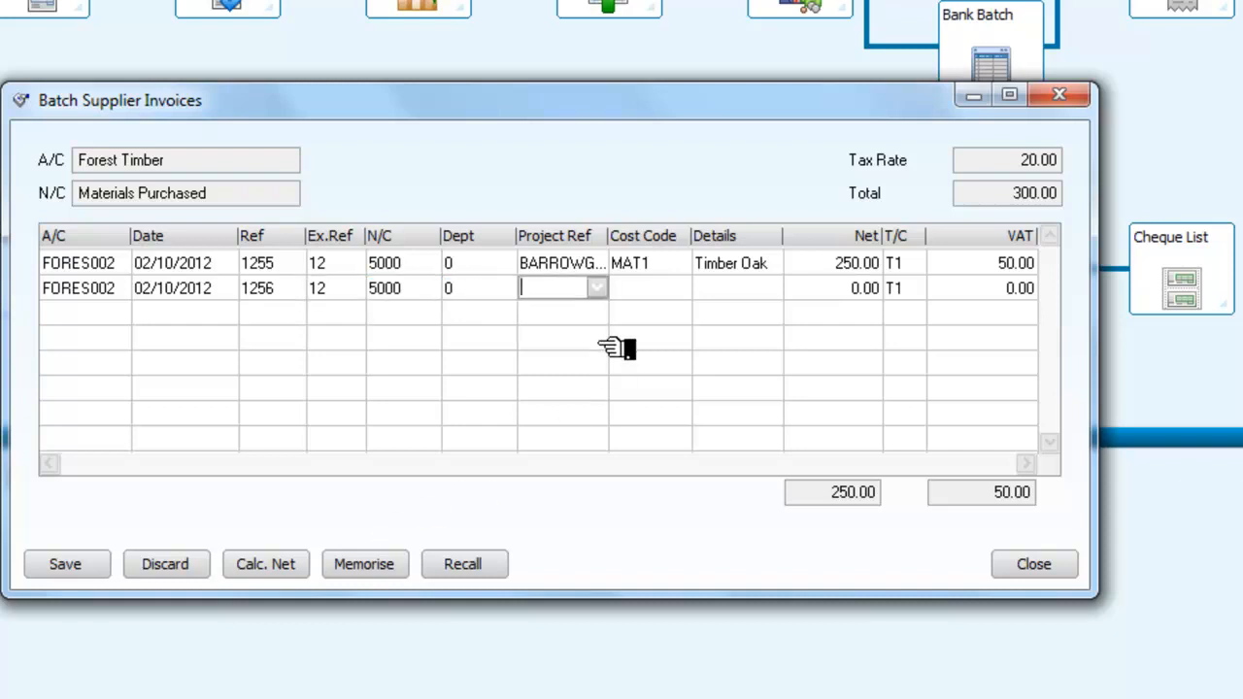
# Step: Charge the second line to Landley Housing Development, MAT1, Timber Oak, net 600.00
pyautogui.click(596, 287)
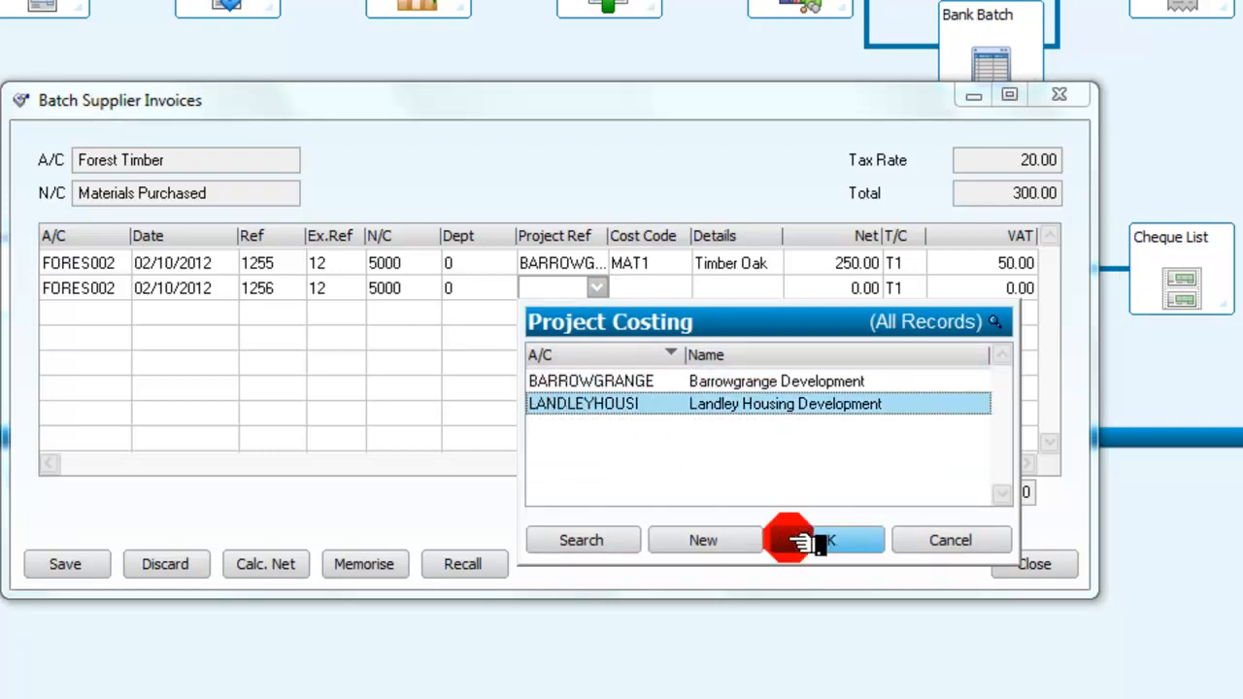
pyautogui.click(823, 540)
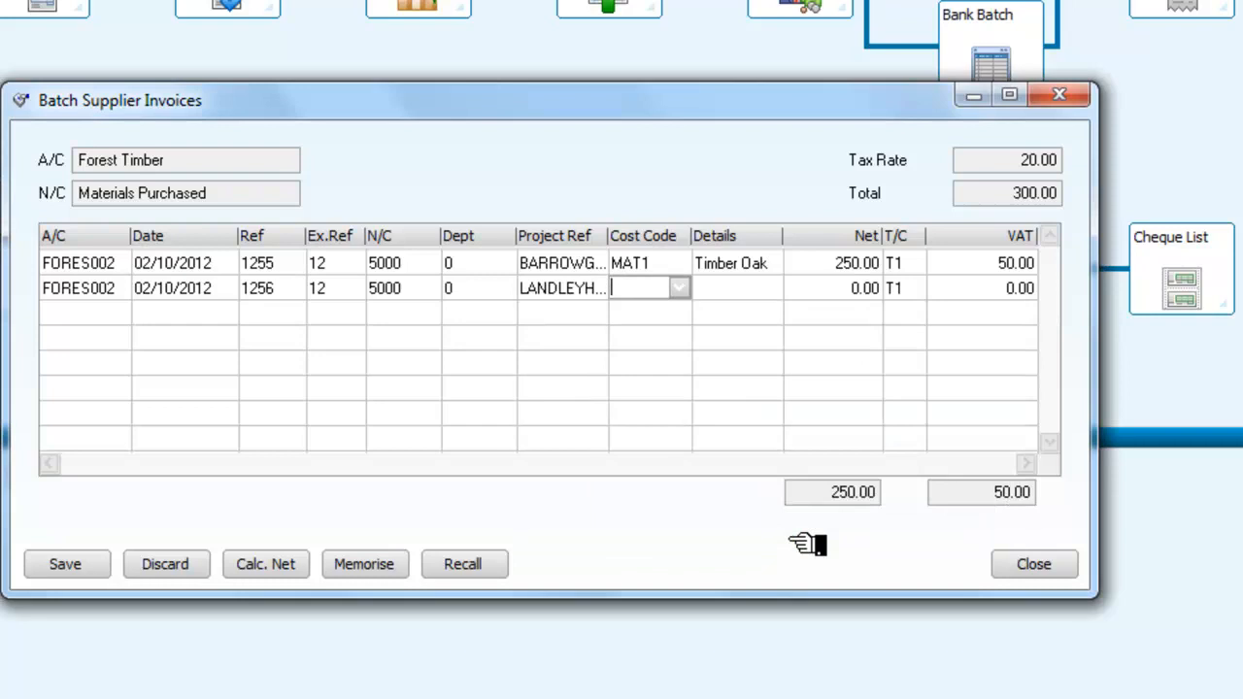
pyautogui.moveTo(690, 277)
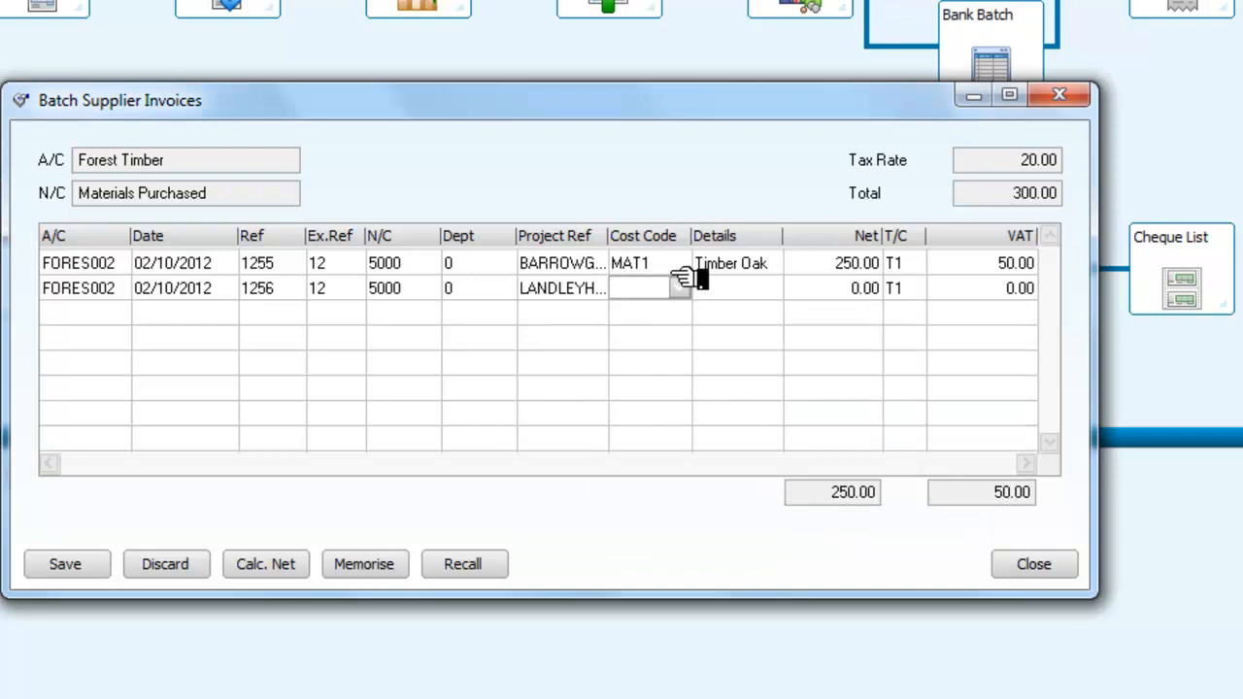
pyautogui.click(679, 288)
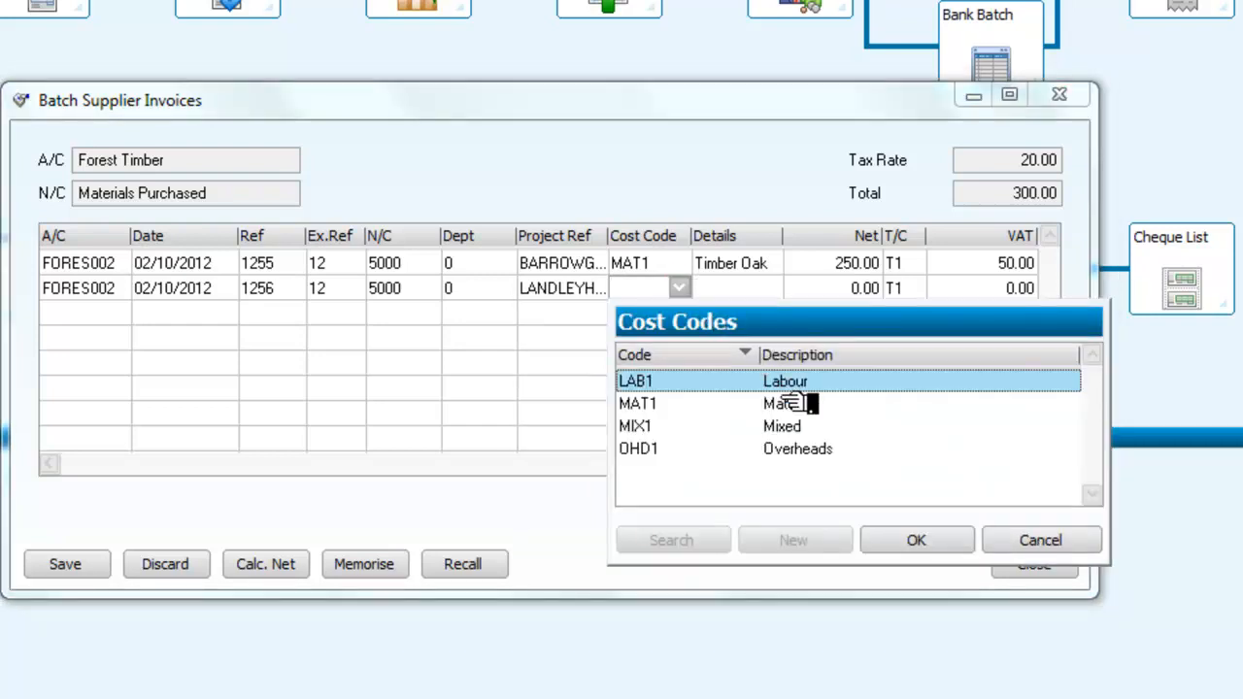
pyautogui.moveTo(802, 408)
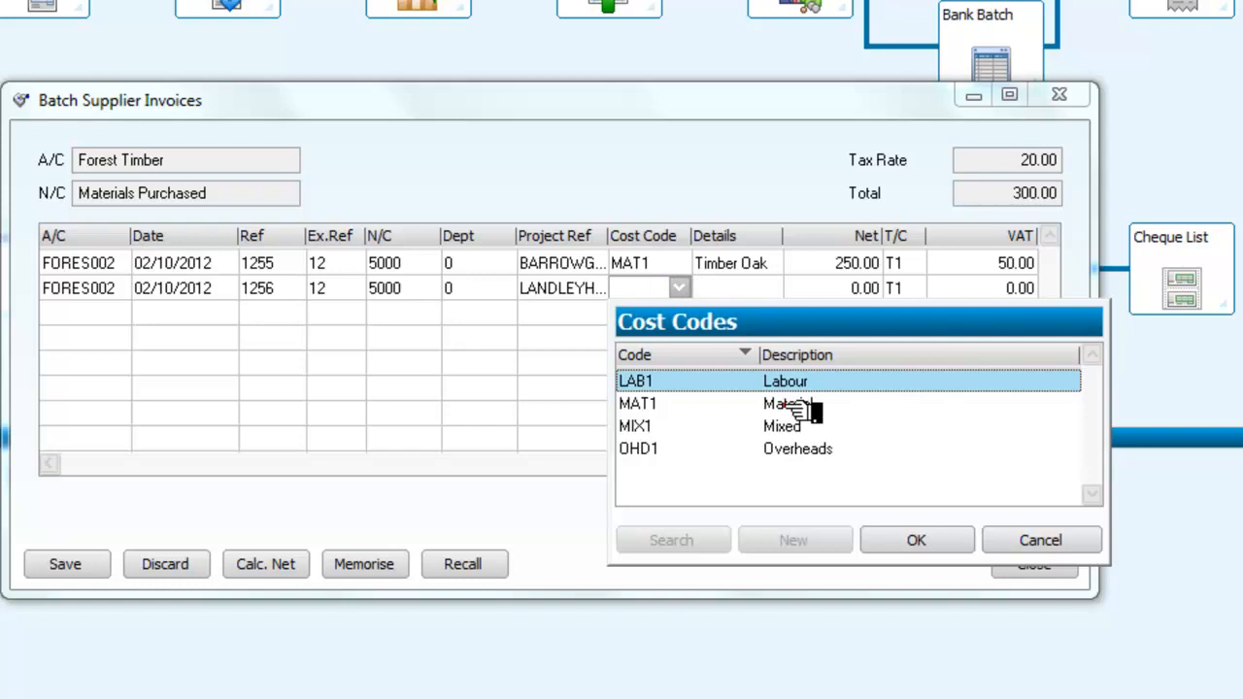
pyautogui.click(637, 404)
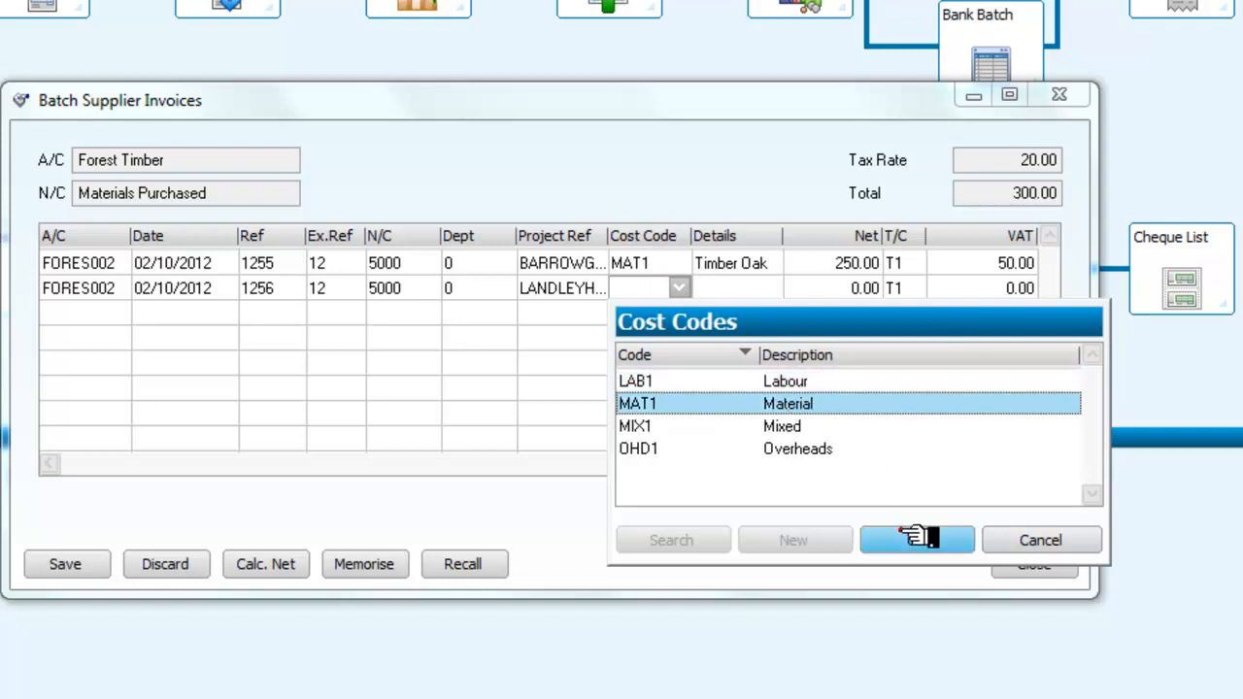
pyautogui.click(917, 540)
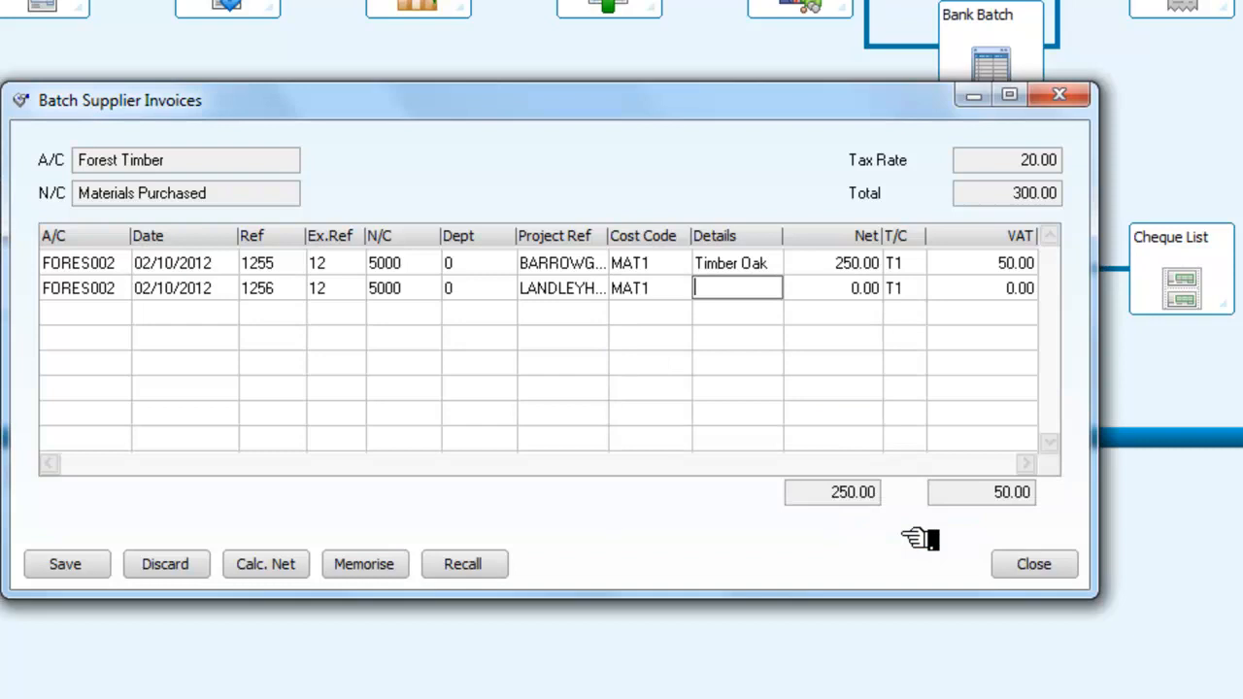
pyautogui.moveTo(947, 554)
pyautogui.write('Timber')
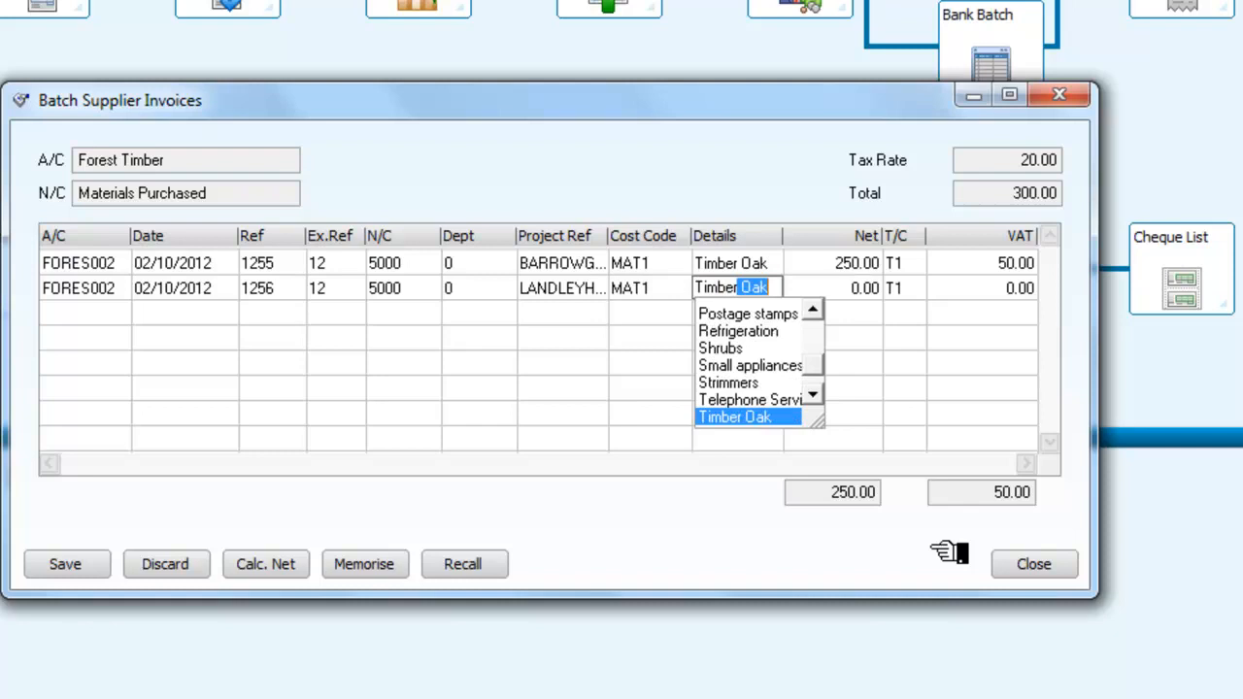
pyautogui.click(736, 416)
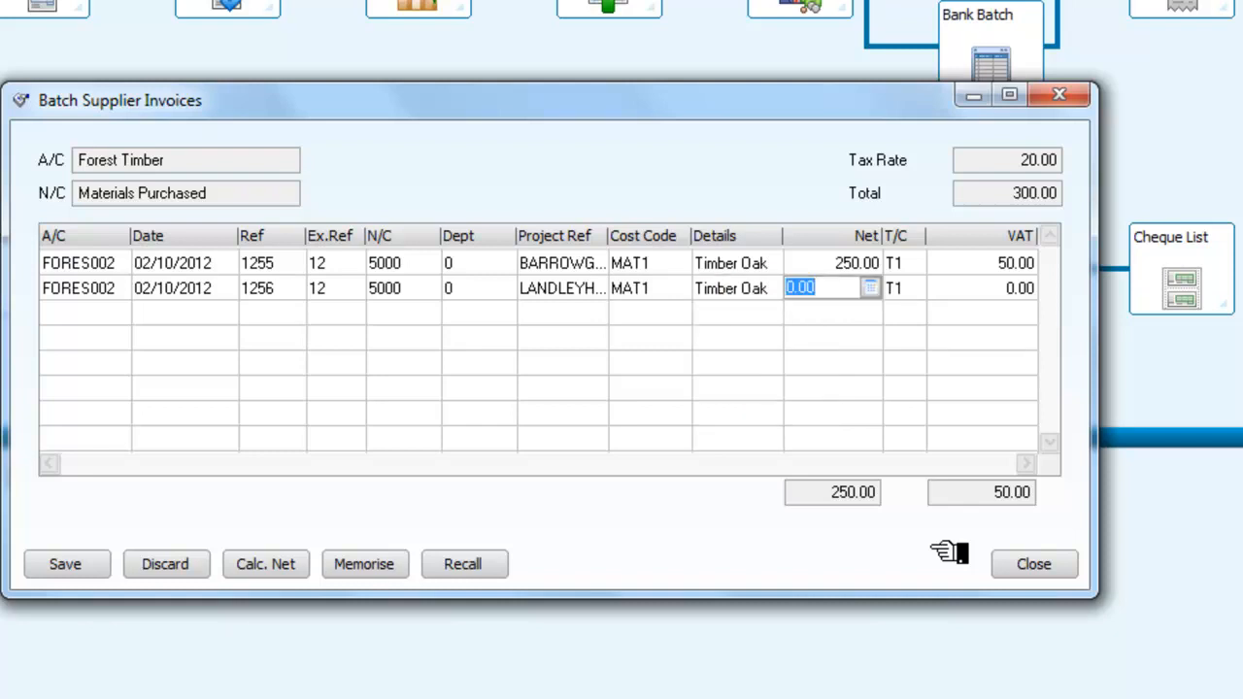
pyautogui.write('600')
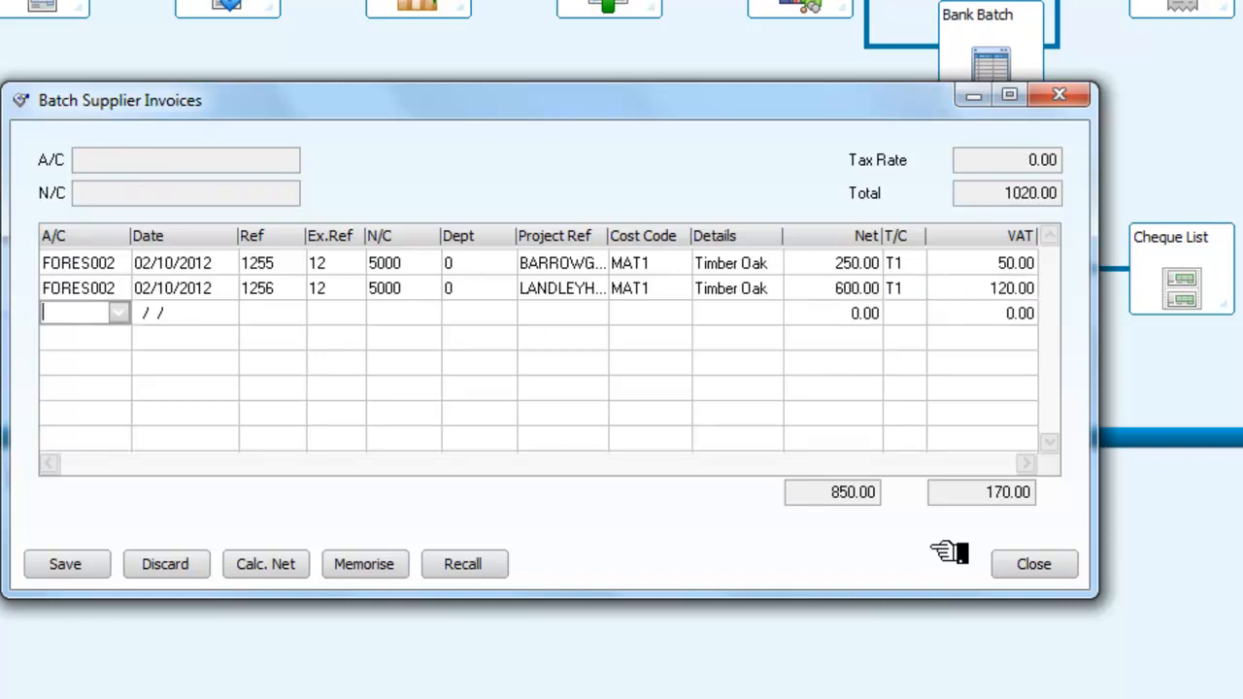
pyautogui.moveTo(690, 461)
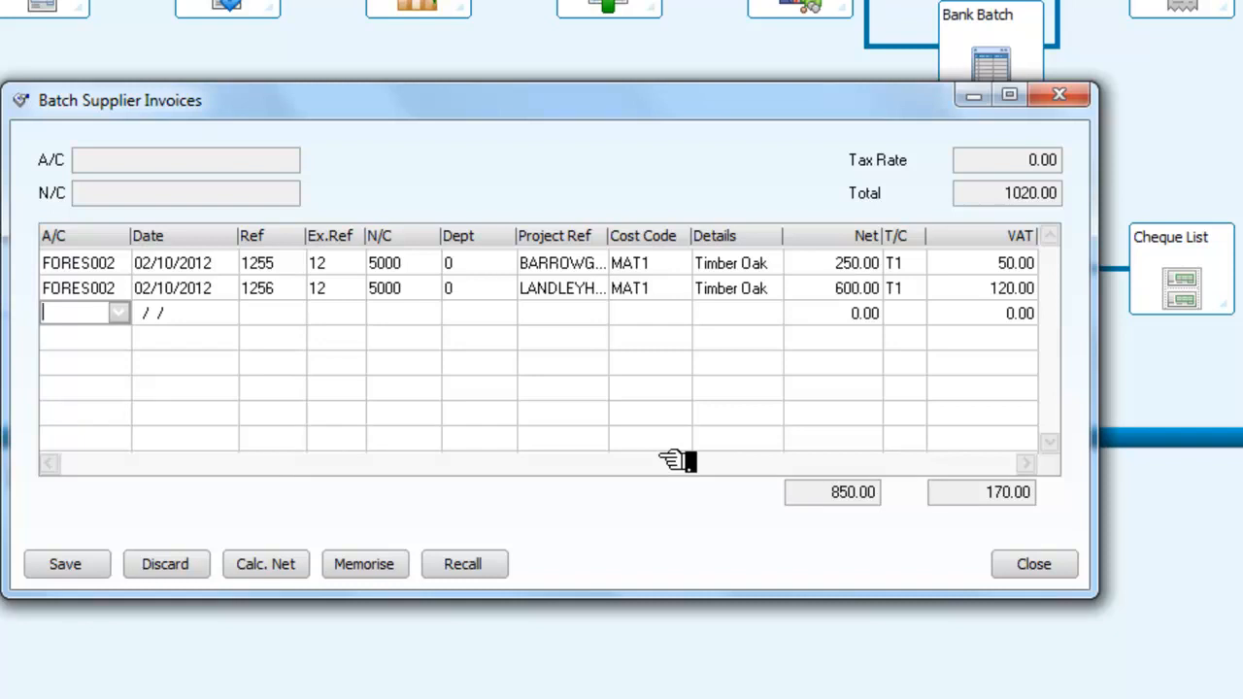
pyautogui.moveTo(583, 316)
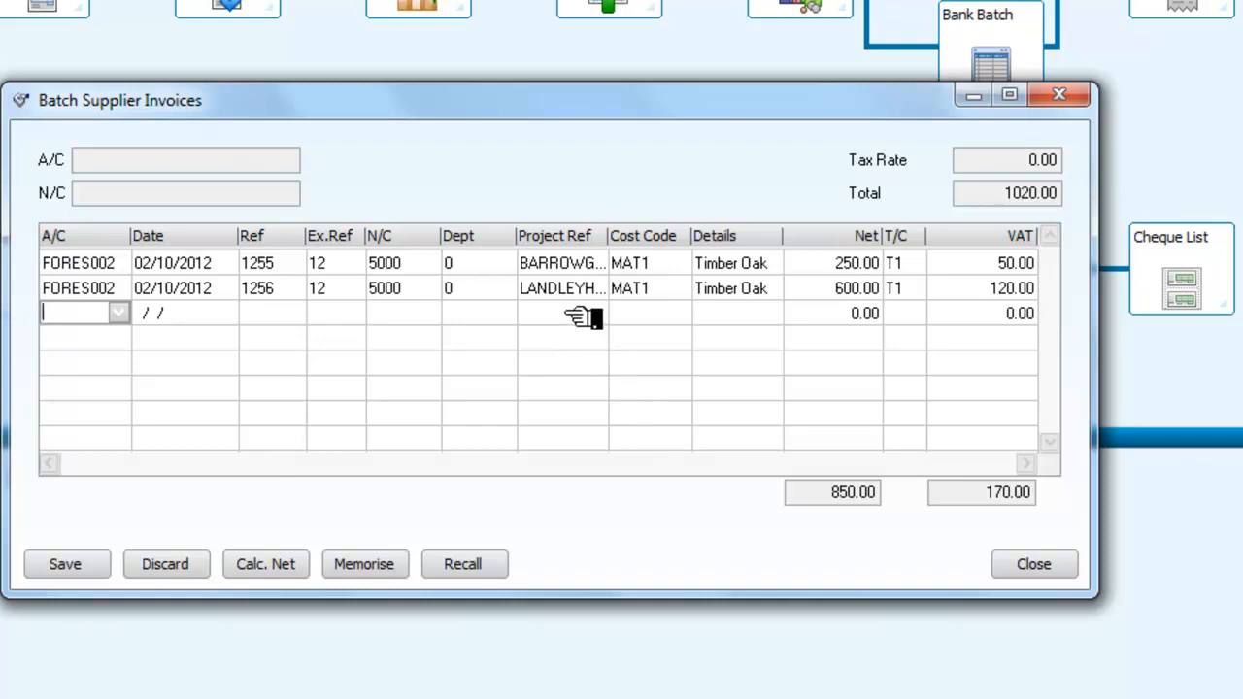
# Step: Save the two Forest Timber invoices (batch total 1020.00) and close the batch window
pyautogui.click(66, 564)
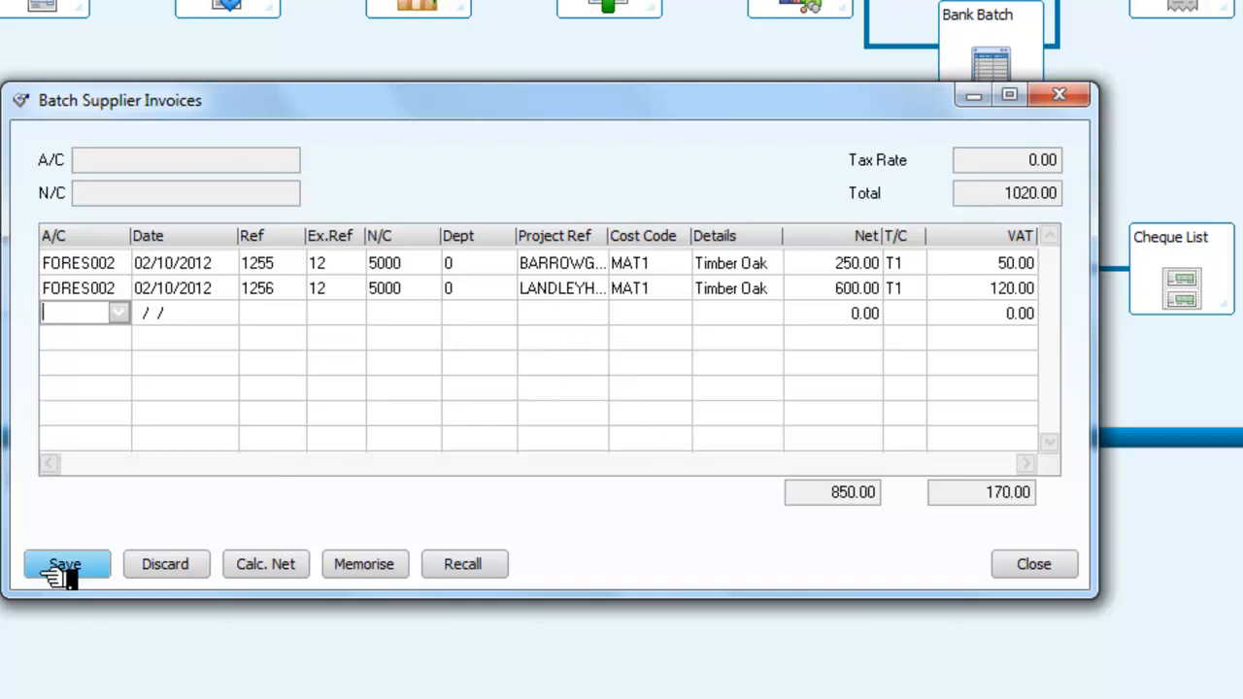
pyautogui.click(65, 564)
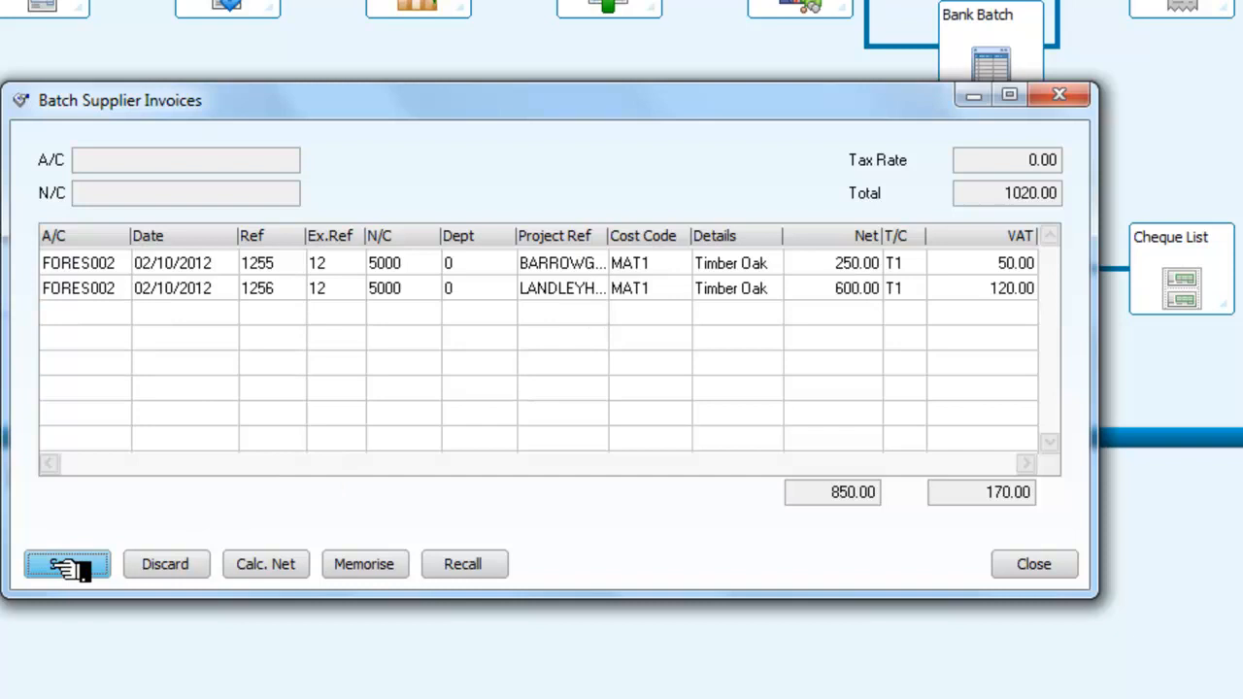
pyautogui.click(67, 564)
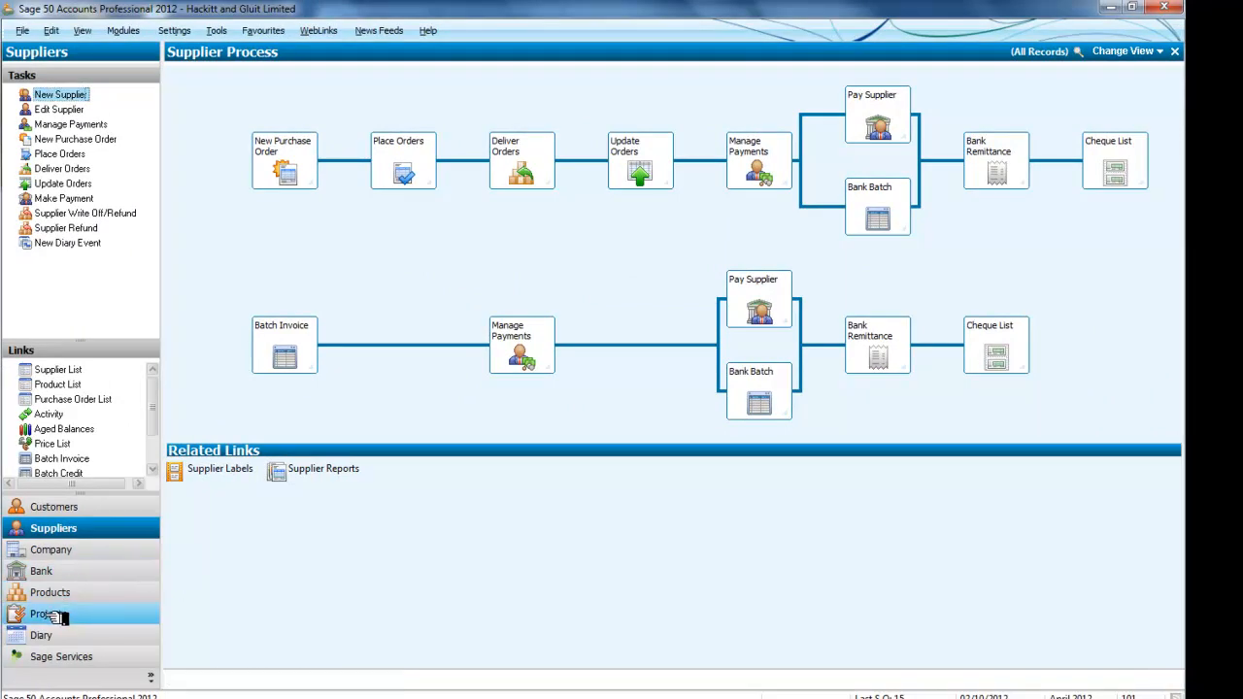
# Step: In Projects, view LANDLEYHOUSI's activity showing the 600.00 Timber Oak invoice, then close it
pyautogui.click(42, 613)
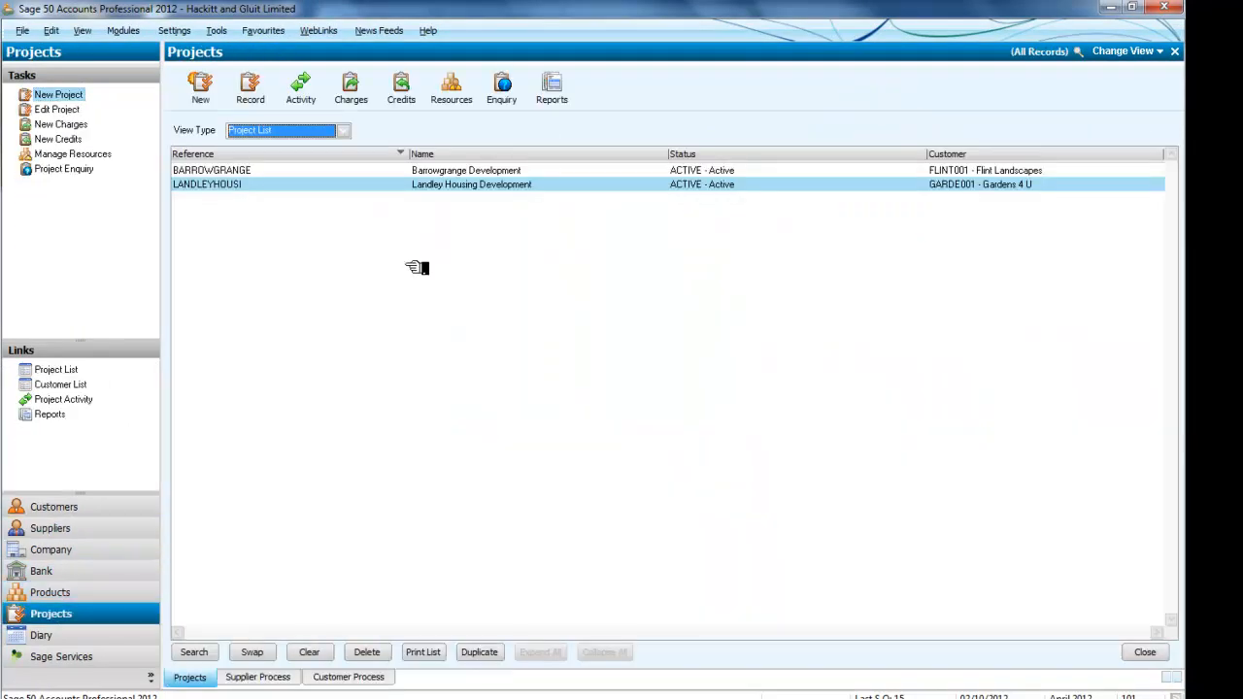
pyautogui.moveTo(464, 184)
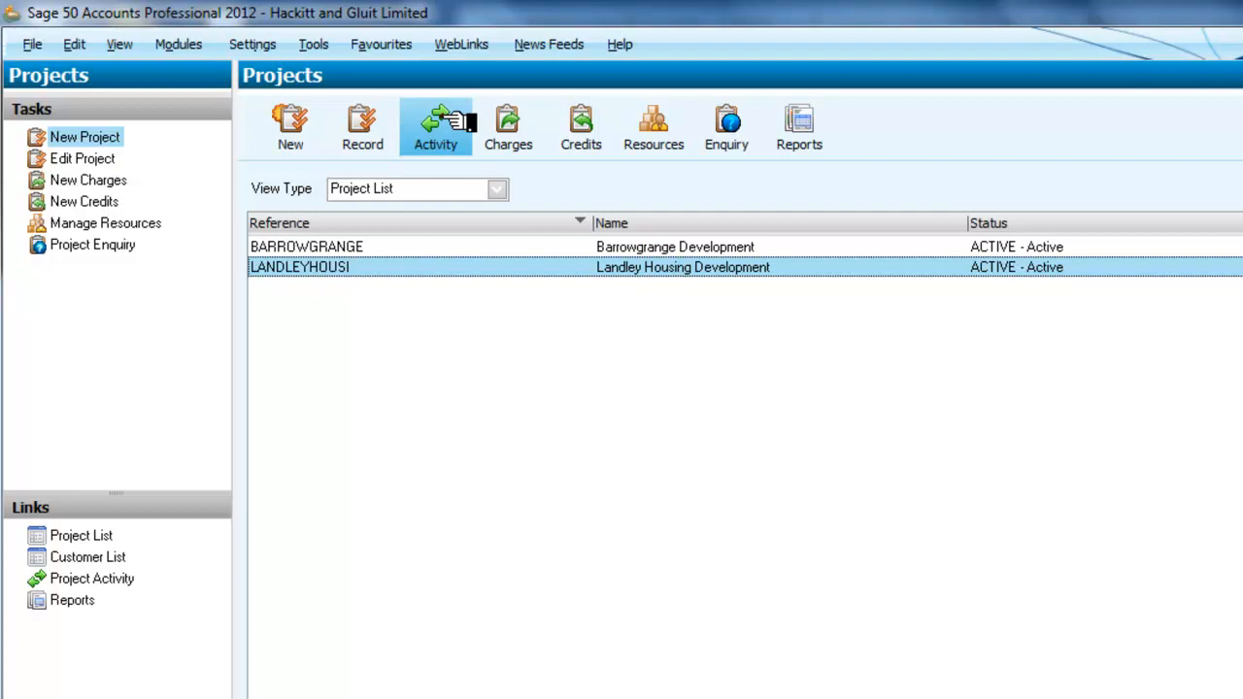
pyautogui.click(435, 126)
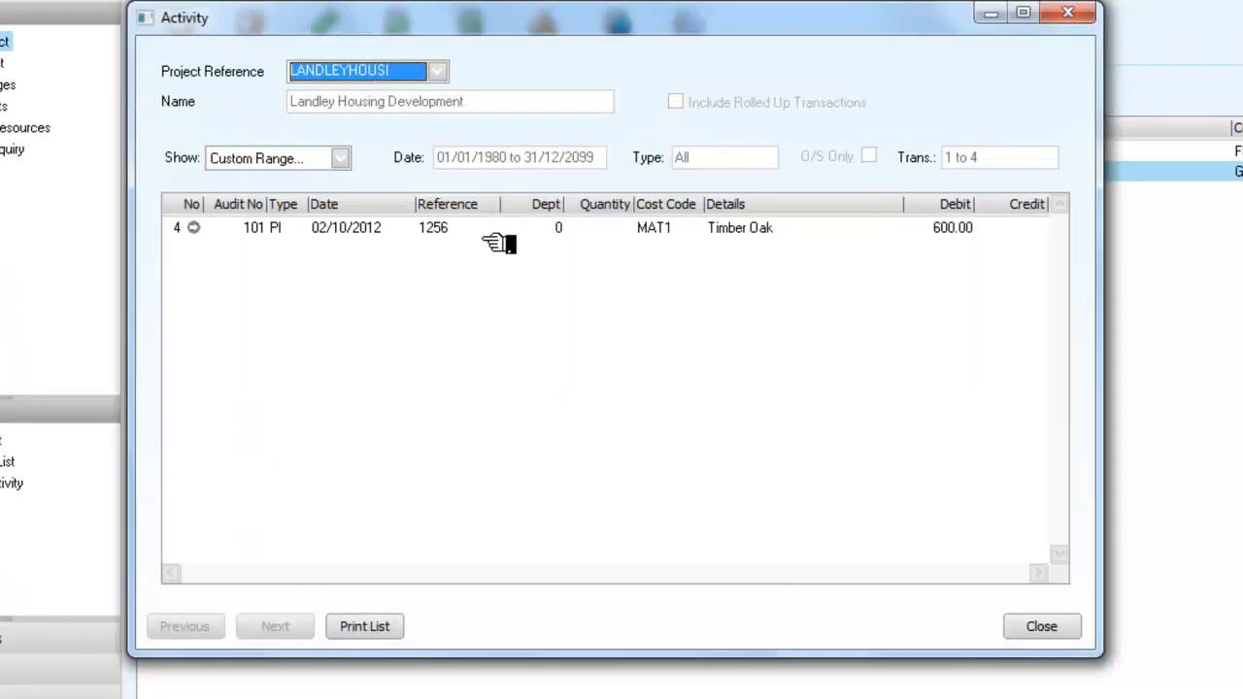
pyautogui.moveTo(467, 236)
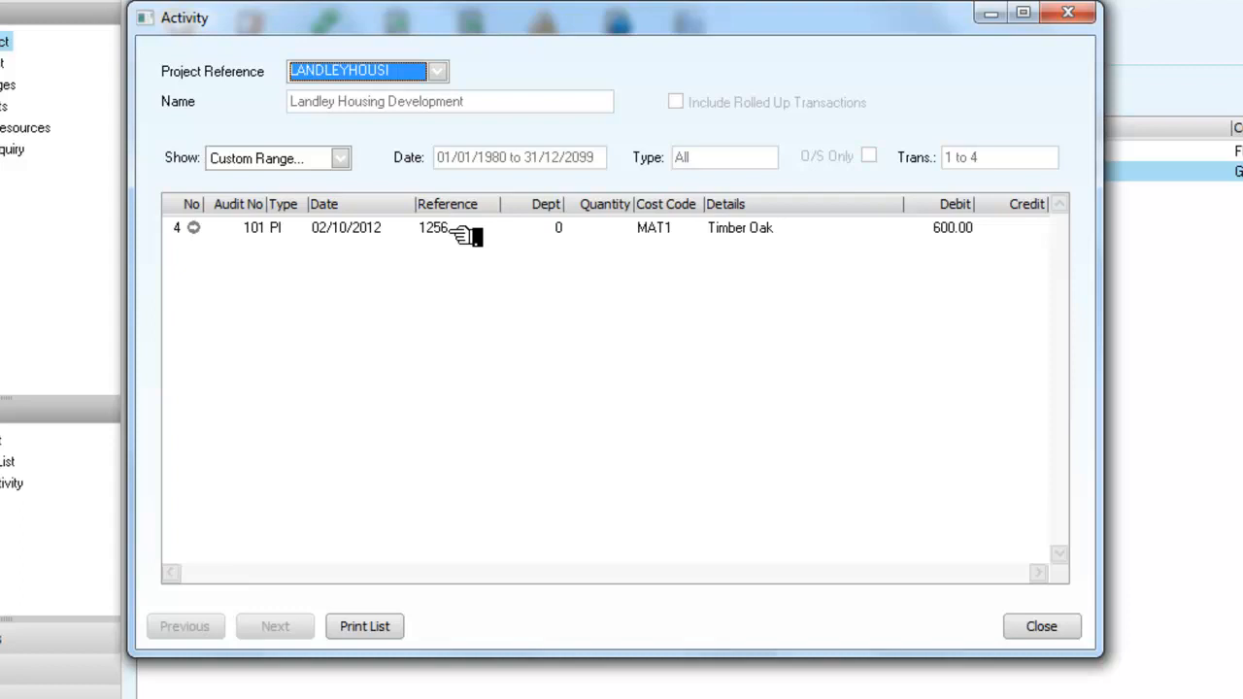
pyautogui.moveTo(665, 244)
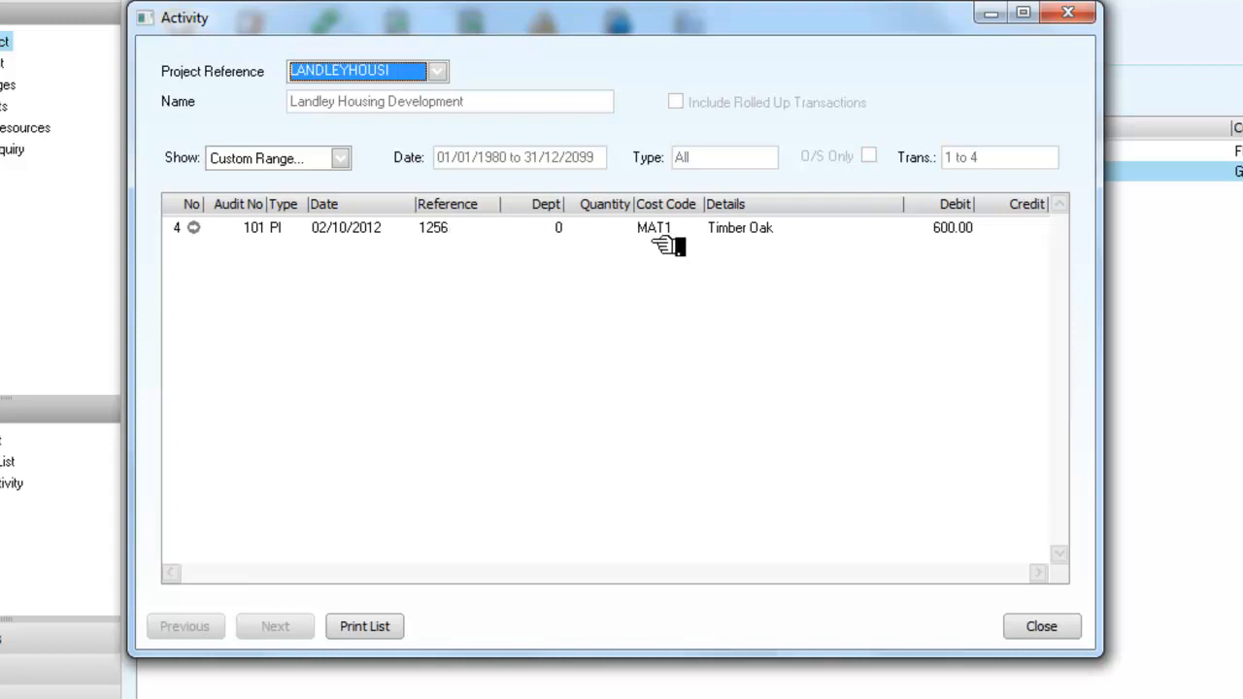
pyautogui.moveTo(791, 234)
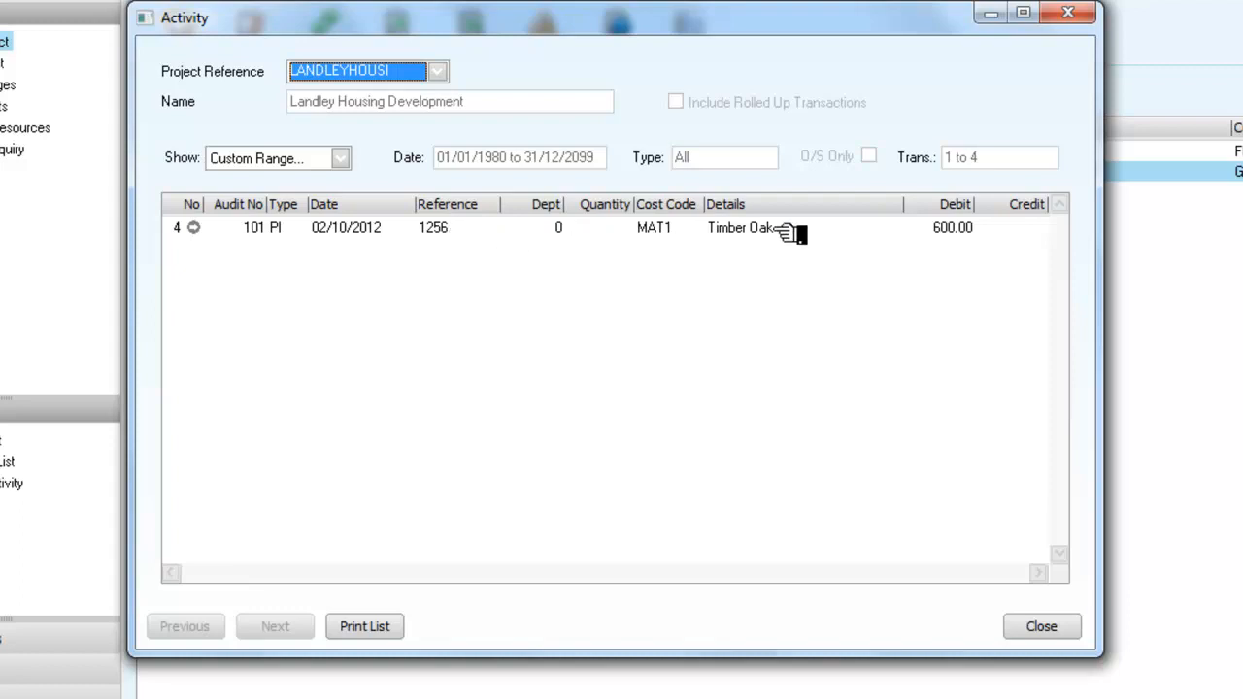
pyautogui.moveTo(978, 431)
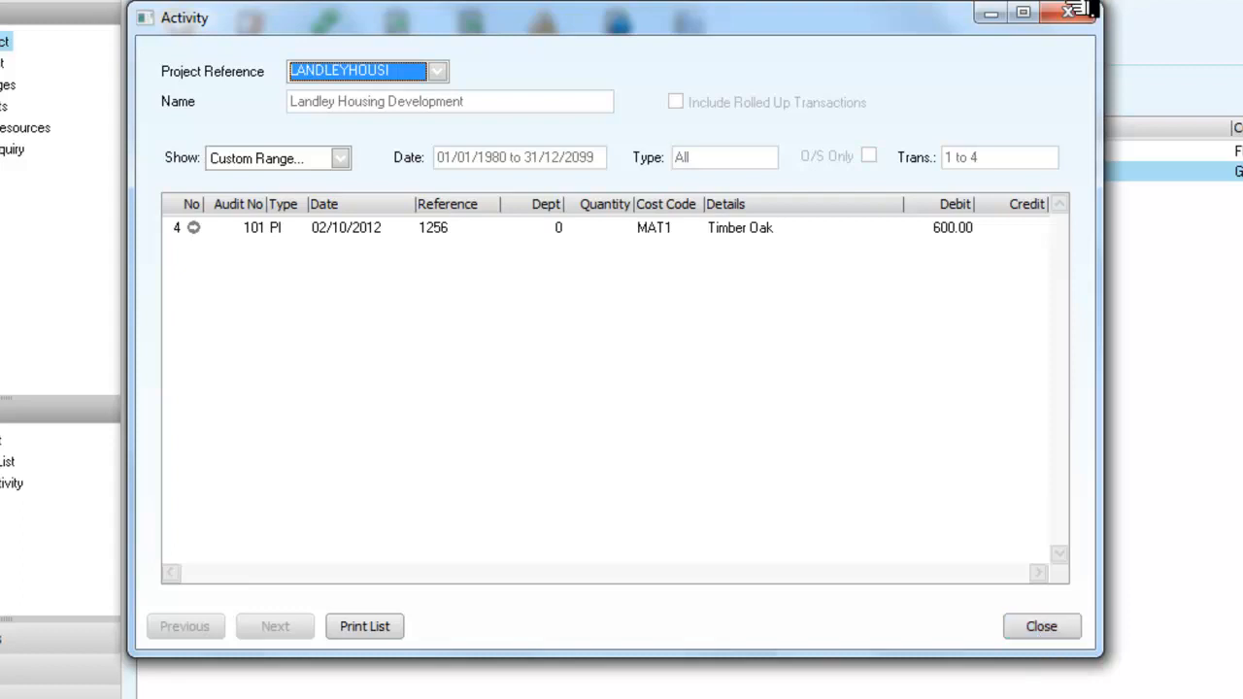
pyautogui.click(1041, 626)
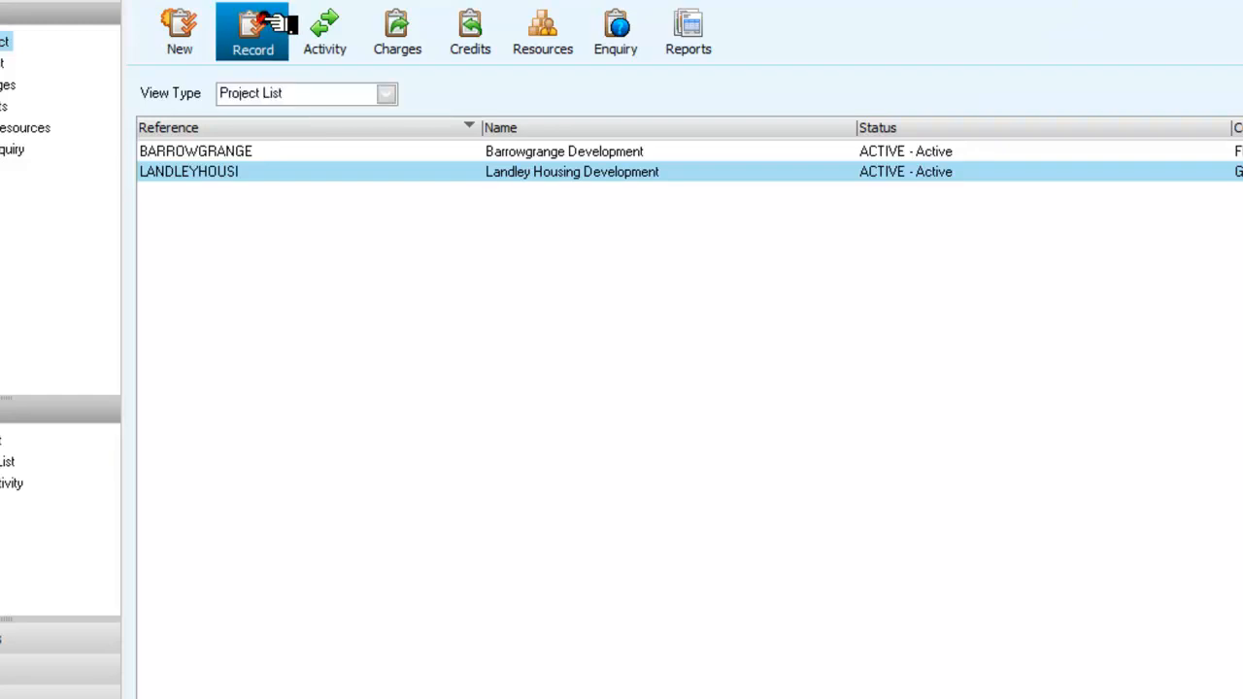
# Step: Open the Landley Housing Development project record
pyautogui.click(253, 32)
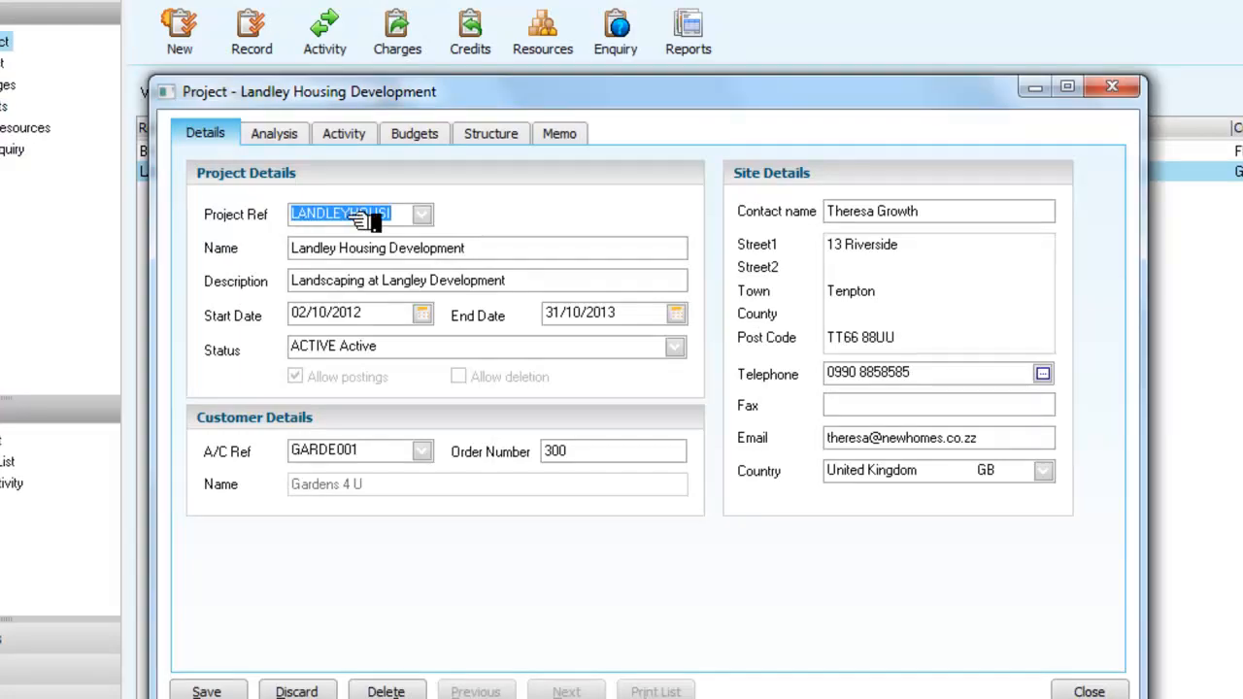
pyautogui.moveTo(359, 156)
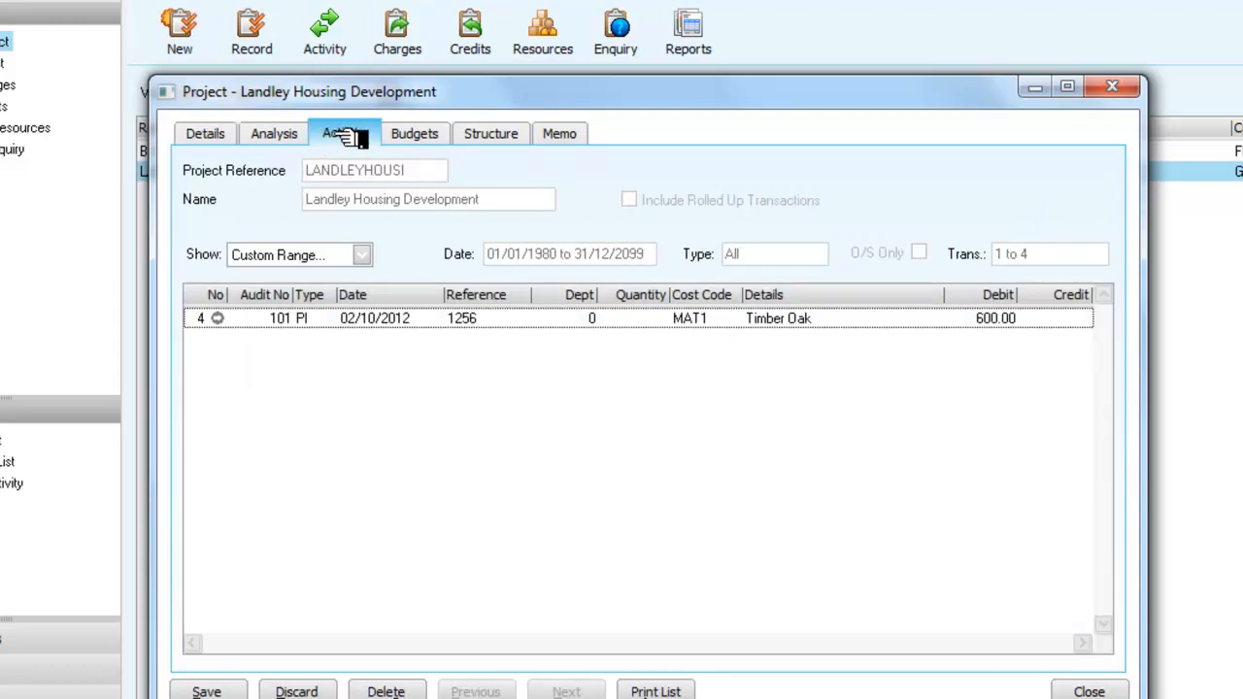
# Step: Review the Activity, Budgets and Analysis tabs: 600.00 actual cost against an 18000.00 budget
pyautogui.click(343, 133)
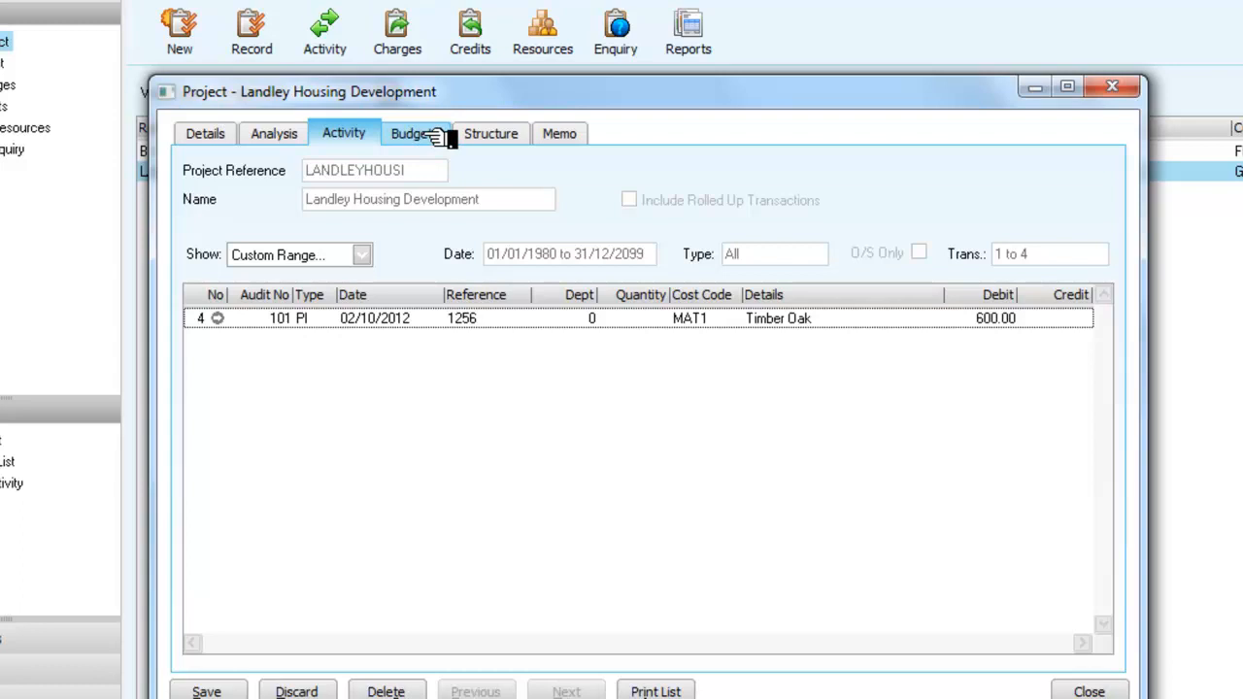
pyautogui.click(409, 133)
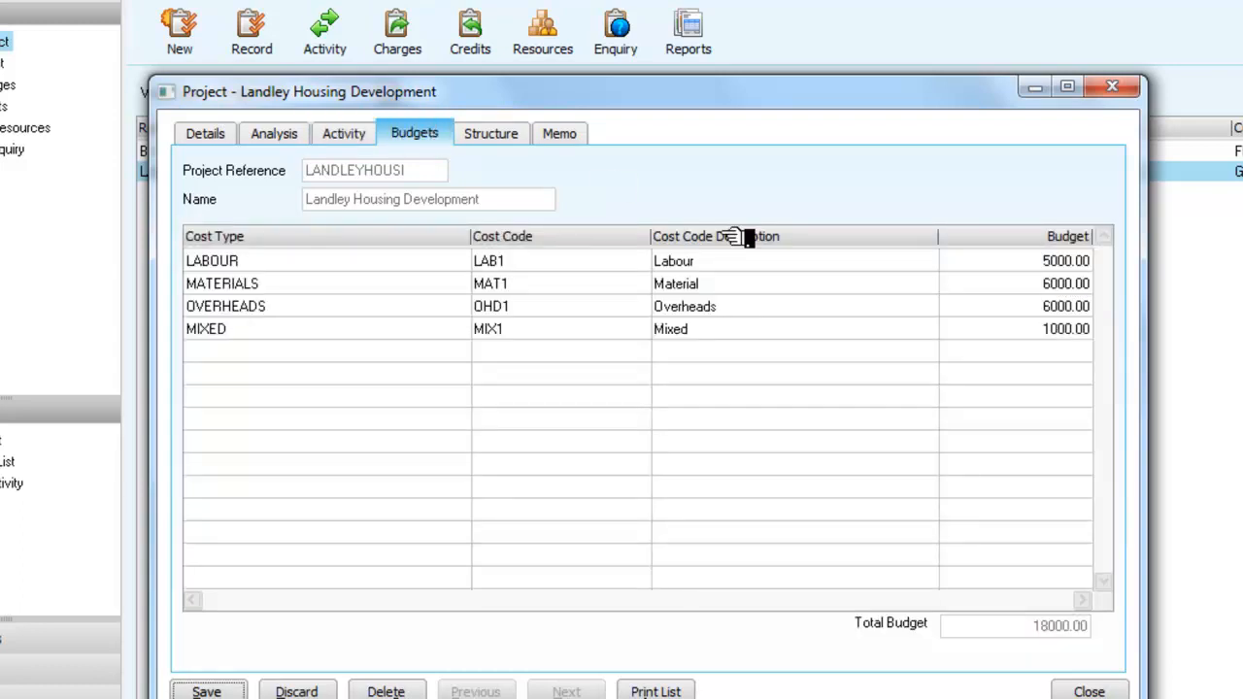
pyautogui.moveTo(777, 320)
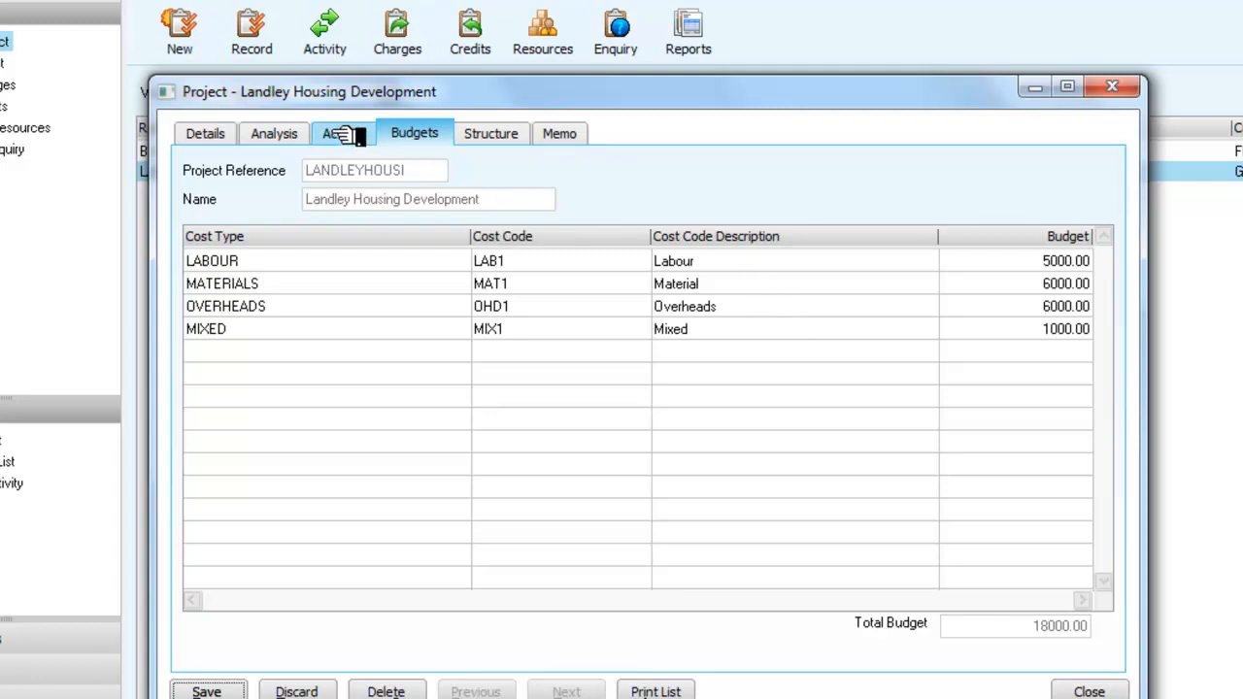
pyautogui.click(343, 133)
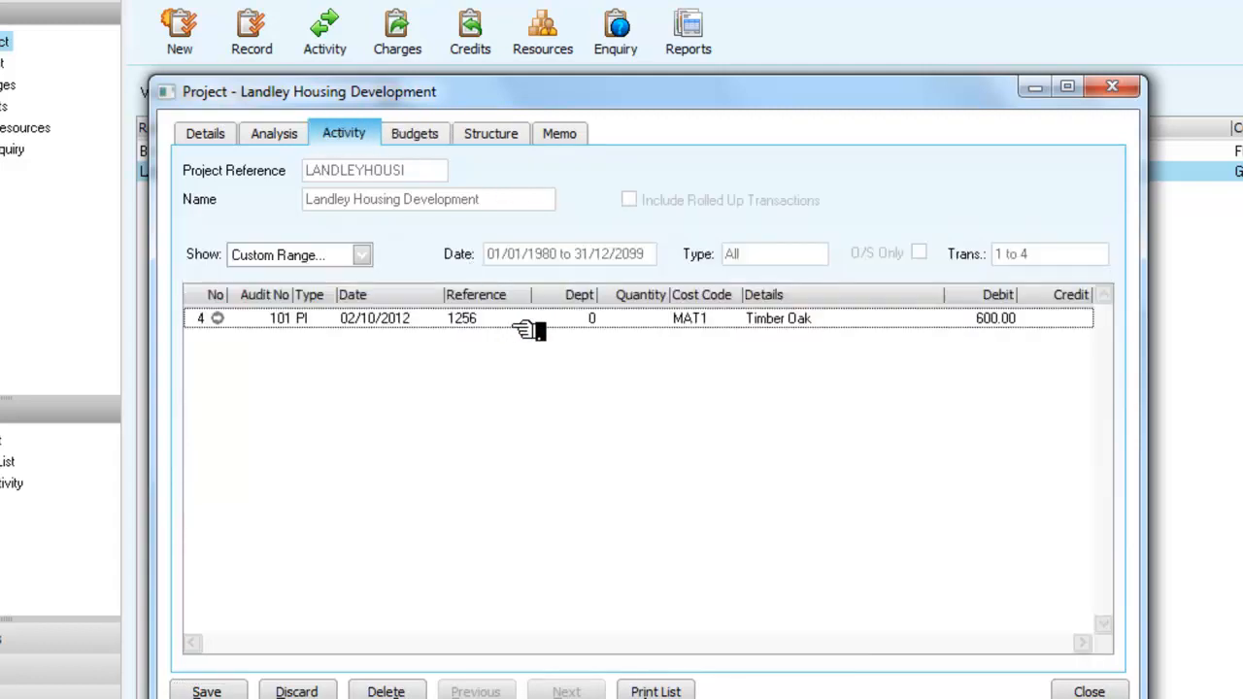
pyautogui.moveTo(680, 324)
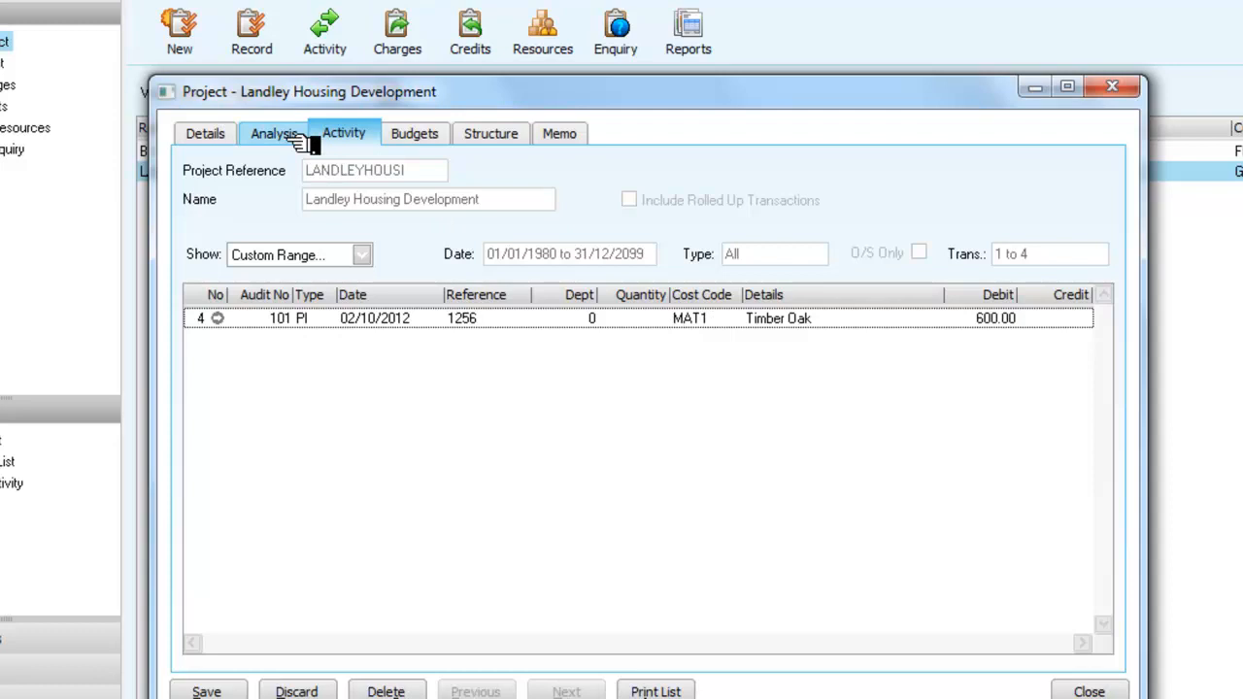
pyautogui.click(274, 133)
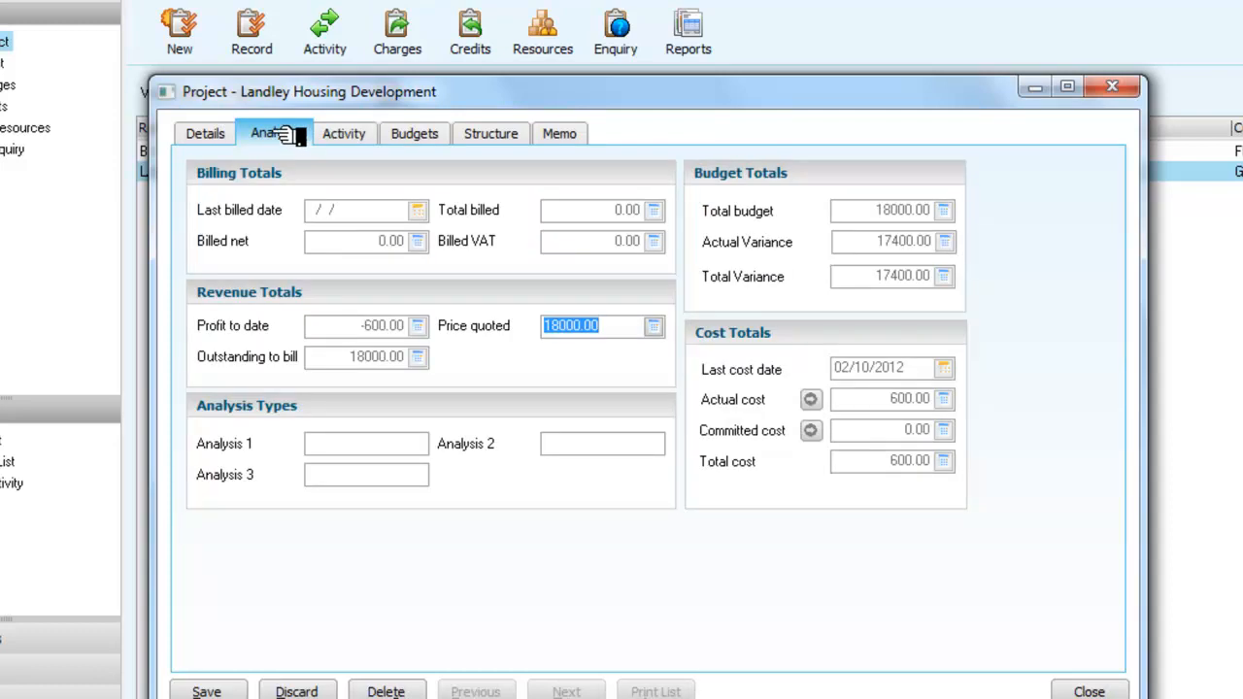